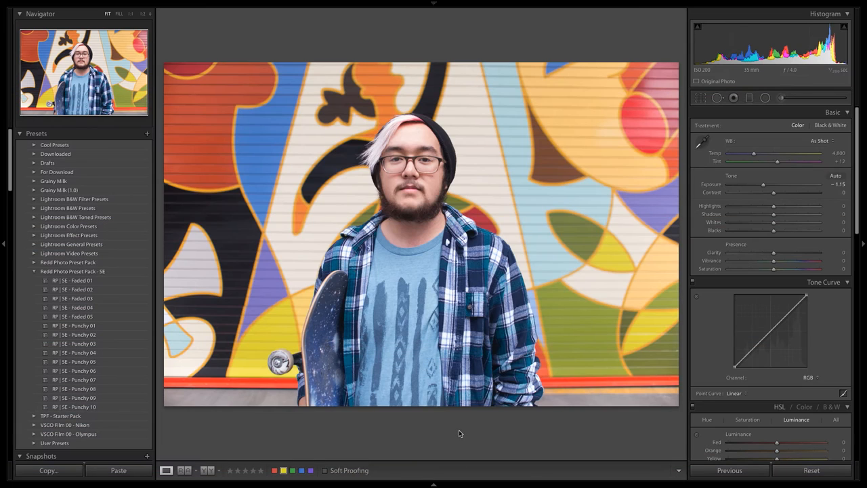
mouse_move(470, 424)
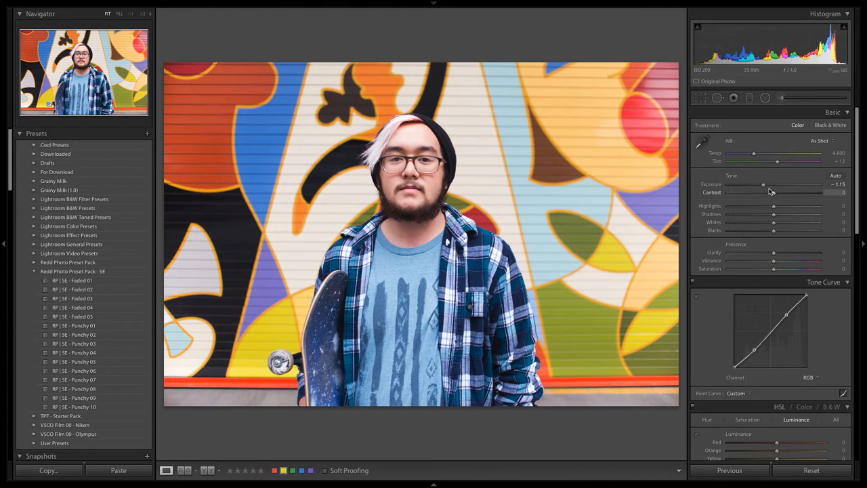
Step: Lower exposure slightly and adjust the tone curve's top point
drag(764, 184, 761, 184)
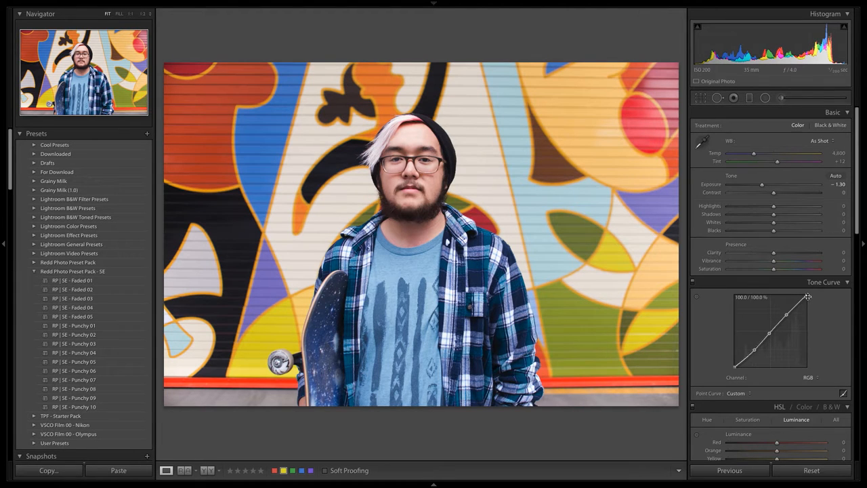
drag(806, 297, 807, 301)
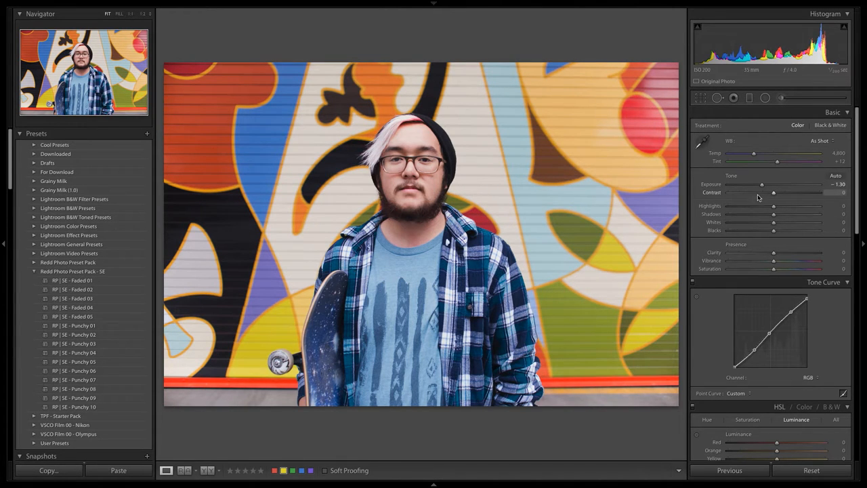
drag(762, 183, 760, 183)
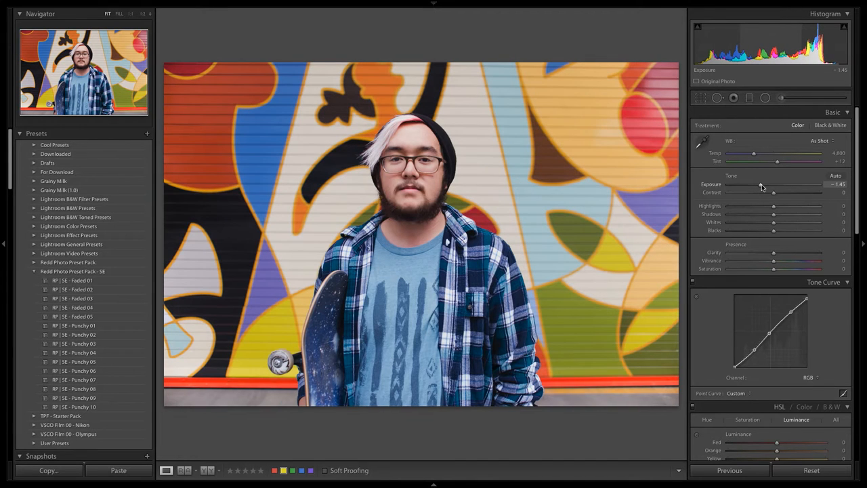
drag(760, 185, 762, 184)
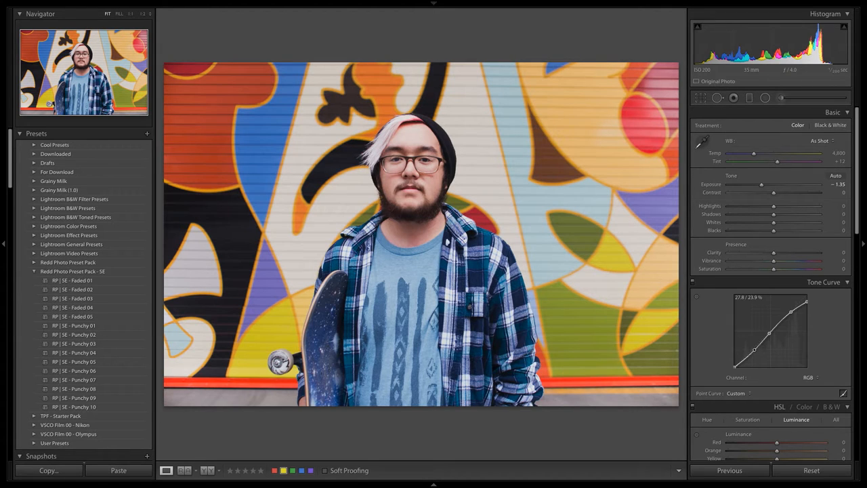
Step: Lift the midtone curve point and darken exposure to −1.65
drag(769, 346, 769, 332)
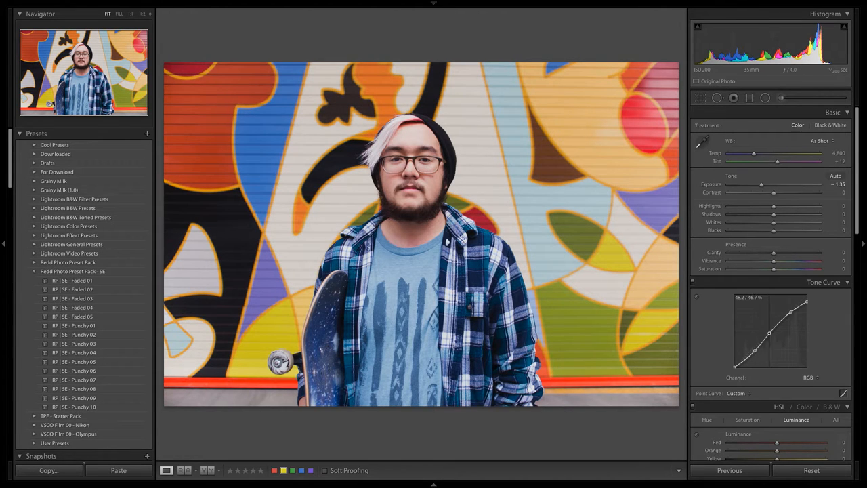
drag(771, 335, 771, 329)
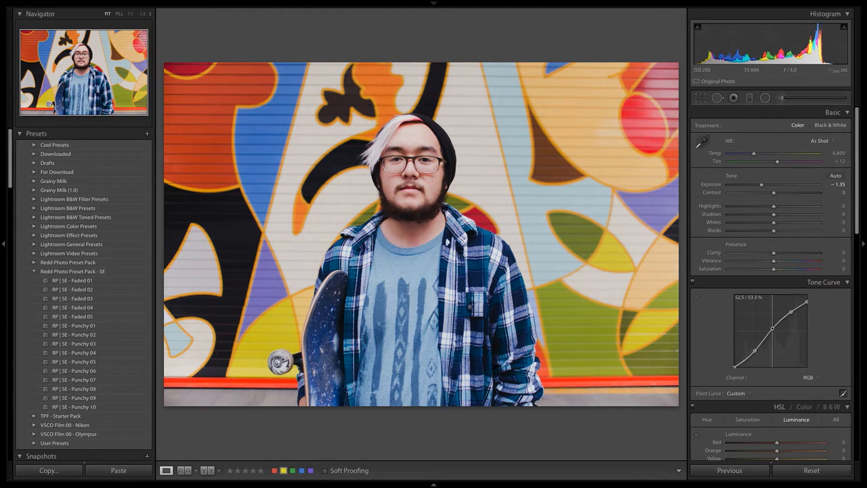
drag(761, 184, 758, 185)
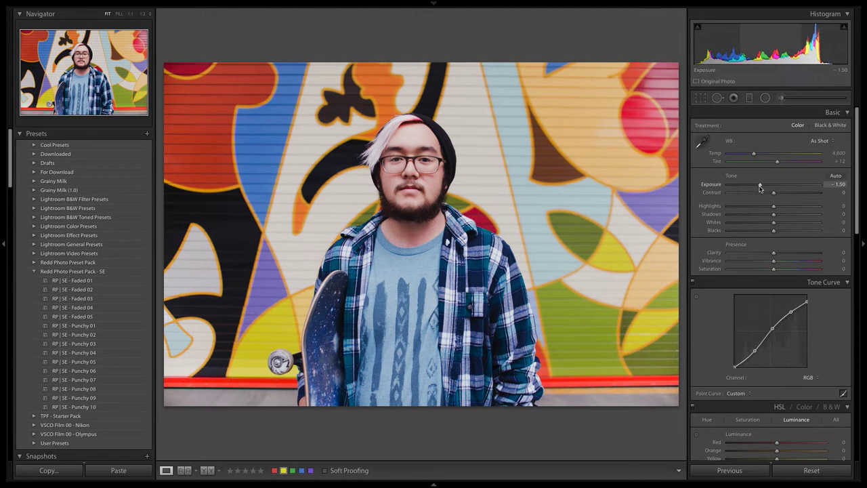
drag(760, 184, 757, 184)
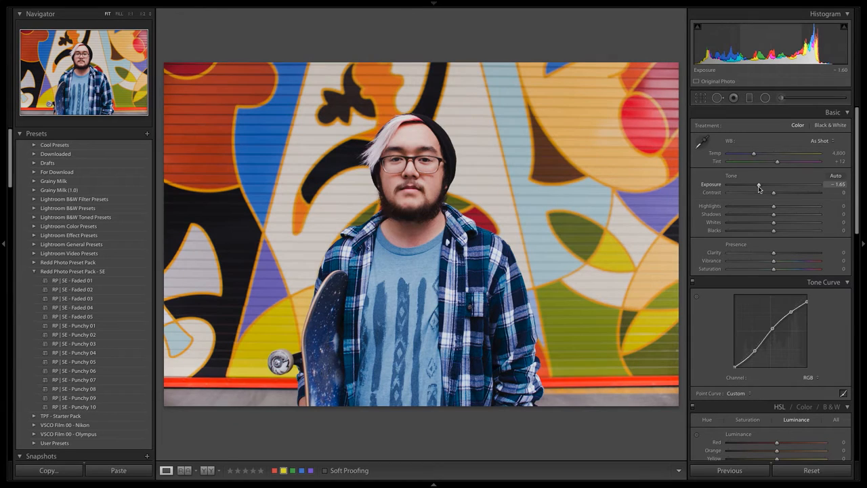
Step: Shift the split-toning balance to +75 and slightly raise shadow saturation
scroll(down, 3)
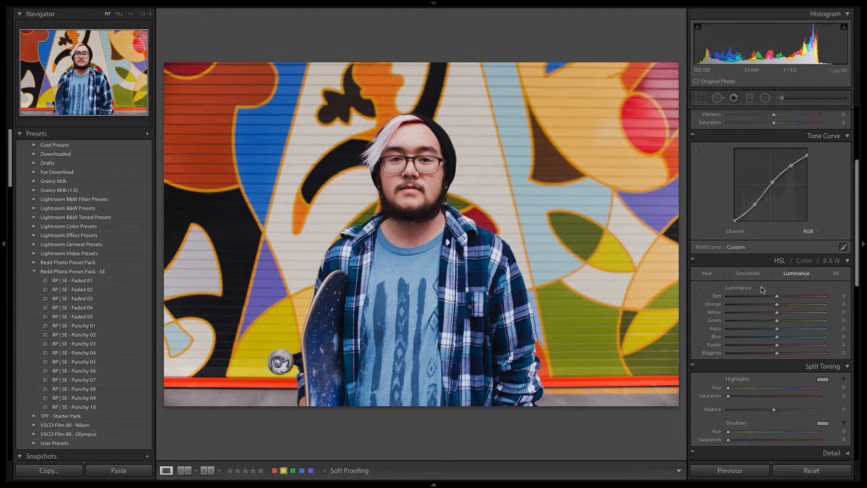
mouse_move(755, 422)
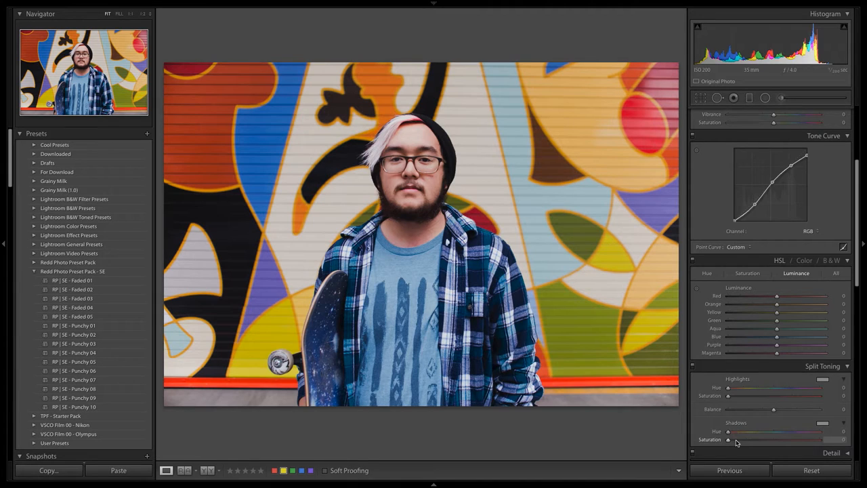
drag(774, 409, 809, 409)
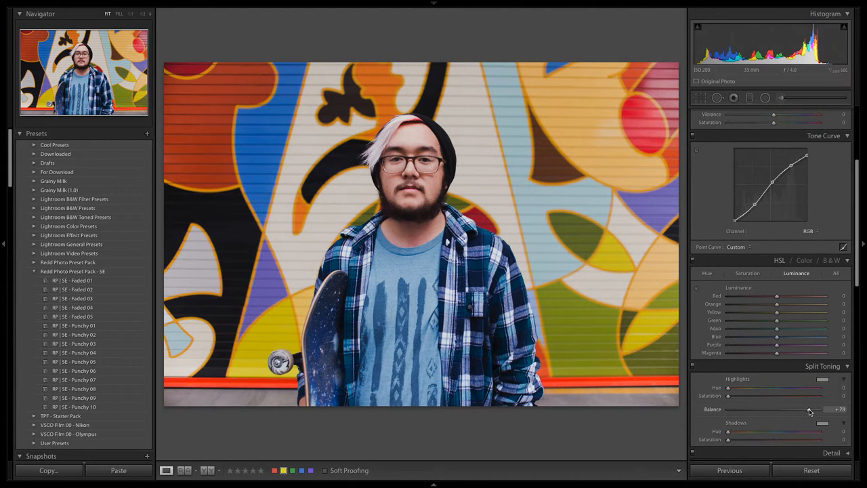
drag(812, 408, 809, 408)
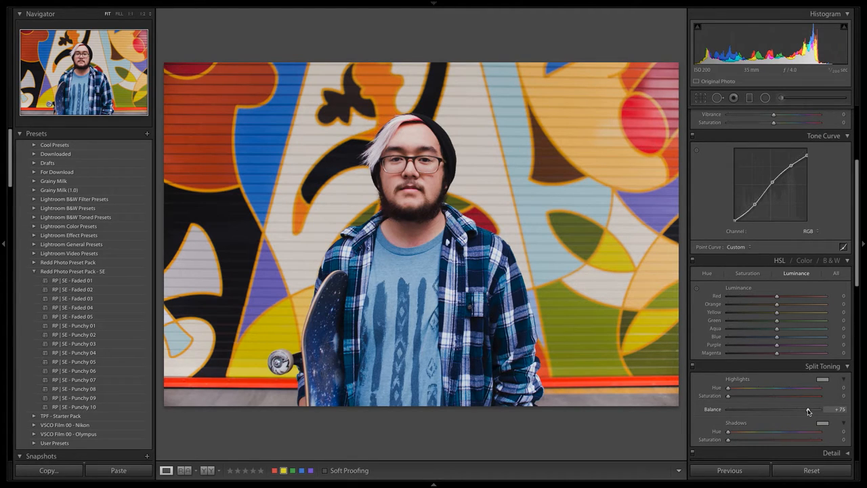
drag(728, 439, 735, 439)
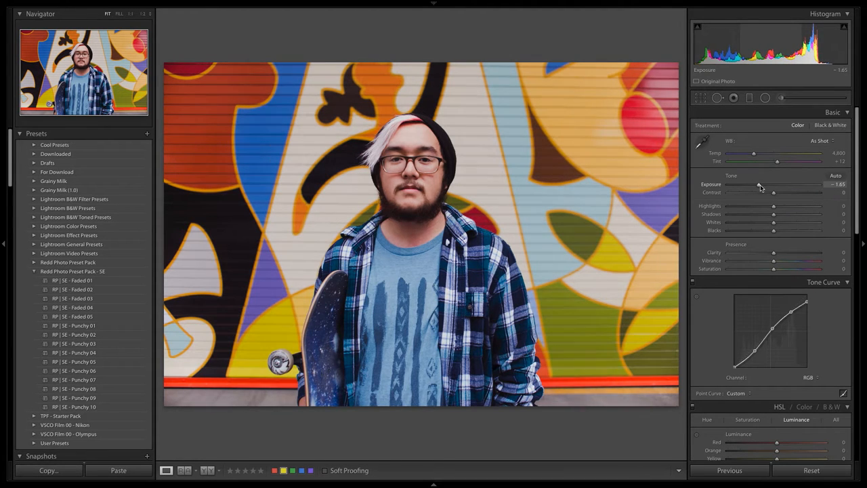
Step: Set tint to −1 and settle the custom temperature at 4,409
drag(776, 161, 773, 161)
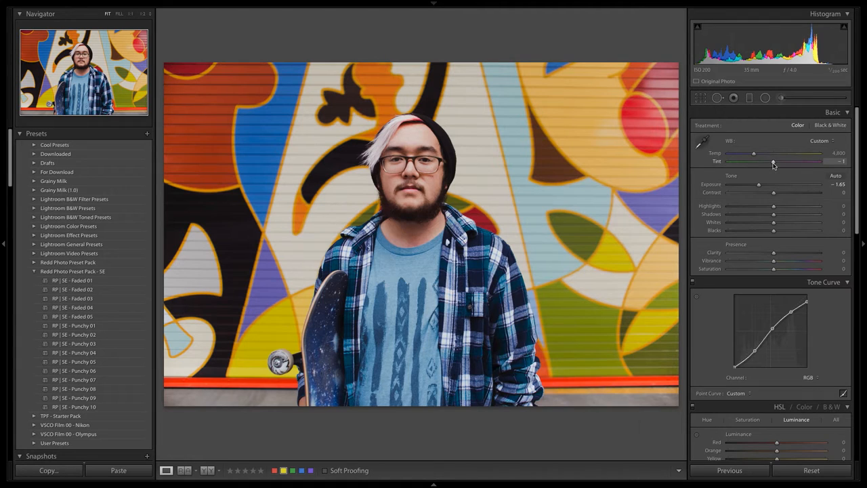
drag(754, 152, 751, 153)
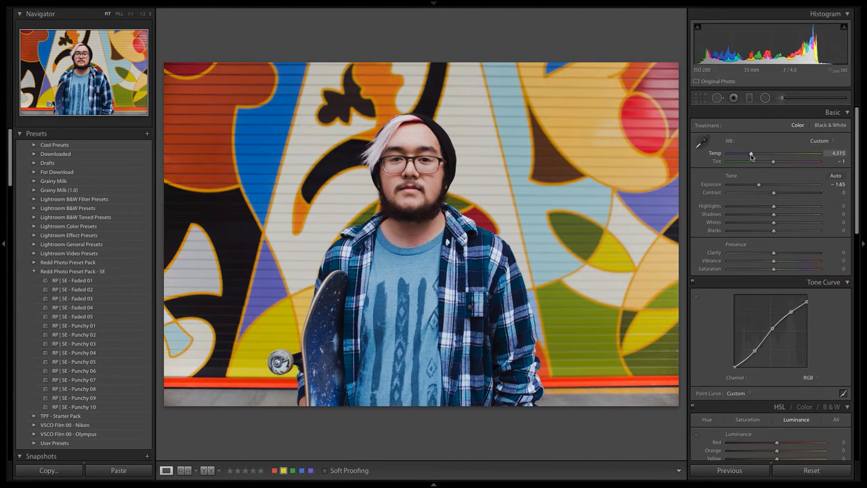
drag(749, 156, 752, 157)
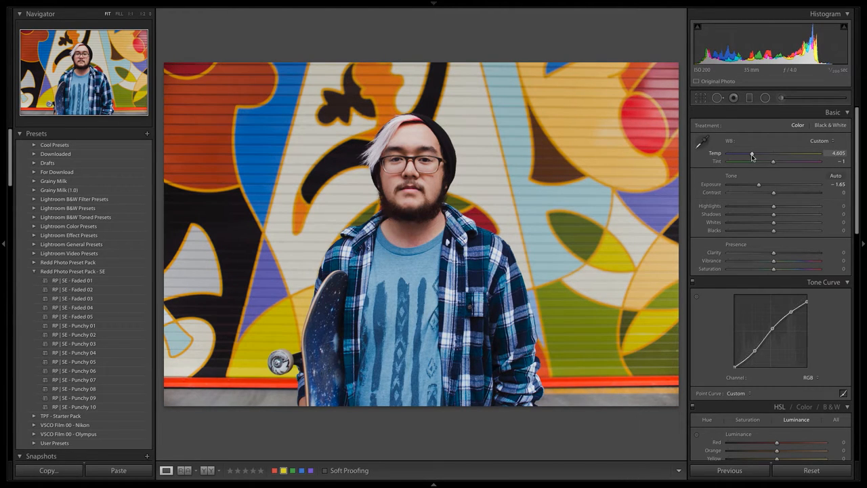
drag(752, 156, 747, 156)
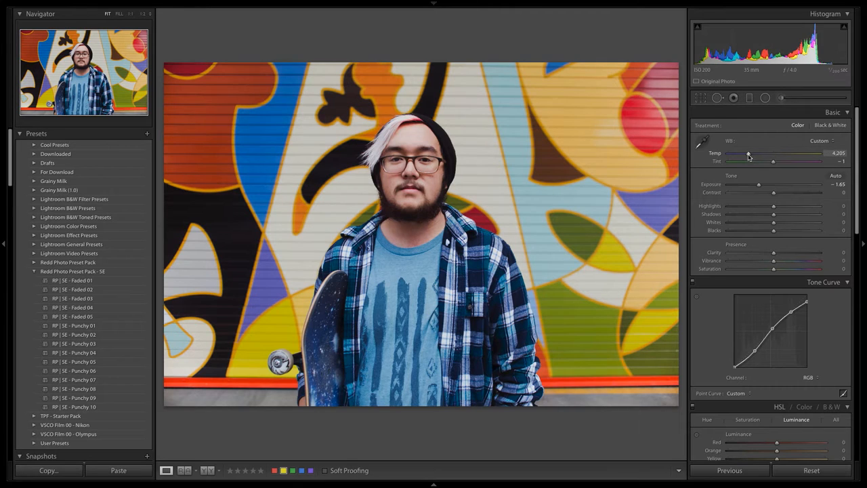
drag(742, 160, 751, 160)
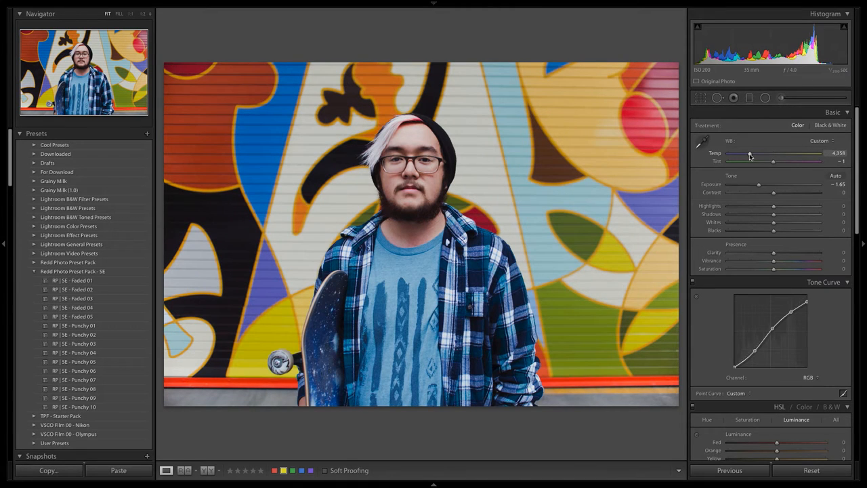
drag(749, 157, 755, 156)
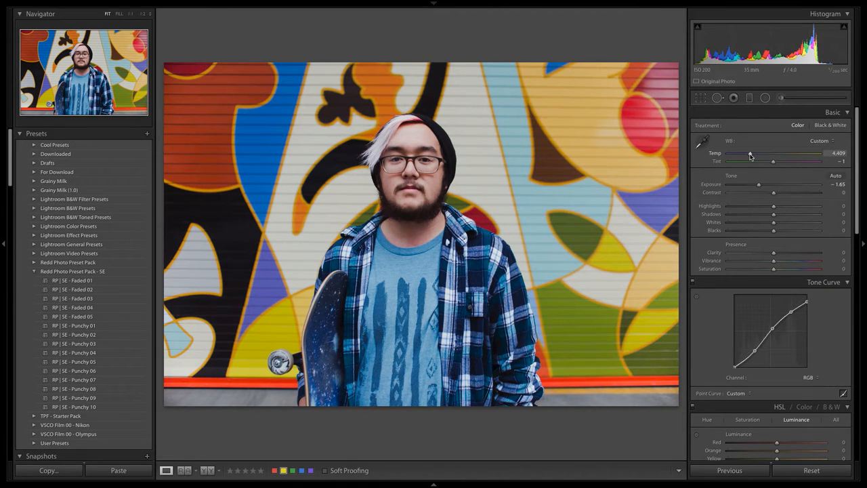
Step: Give highlight split toning hue 199 and saturation 7, keeping balance at +75
scroll(down, 3)
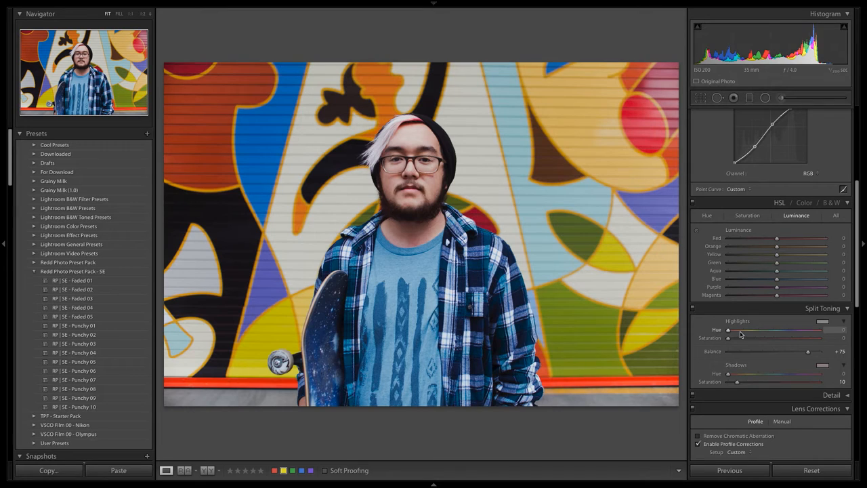
mouse_move(785, 333)
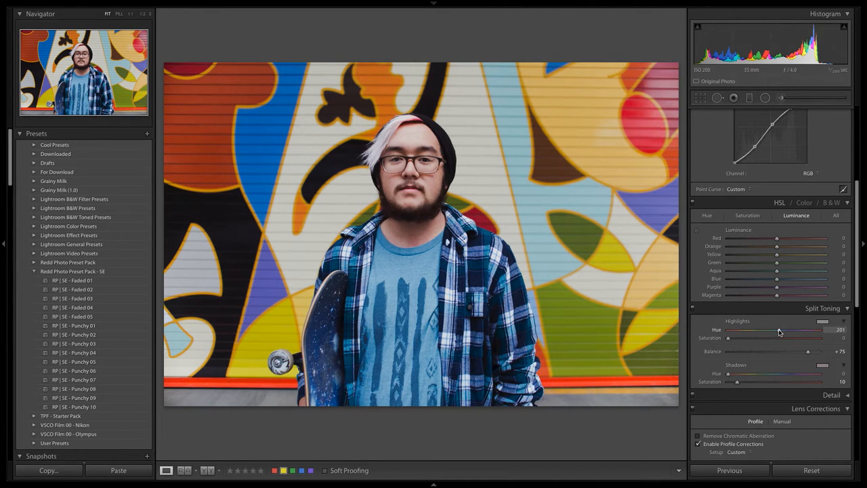
drag(786, 329, 778, 329)
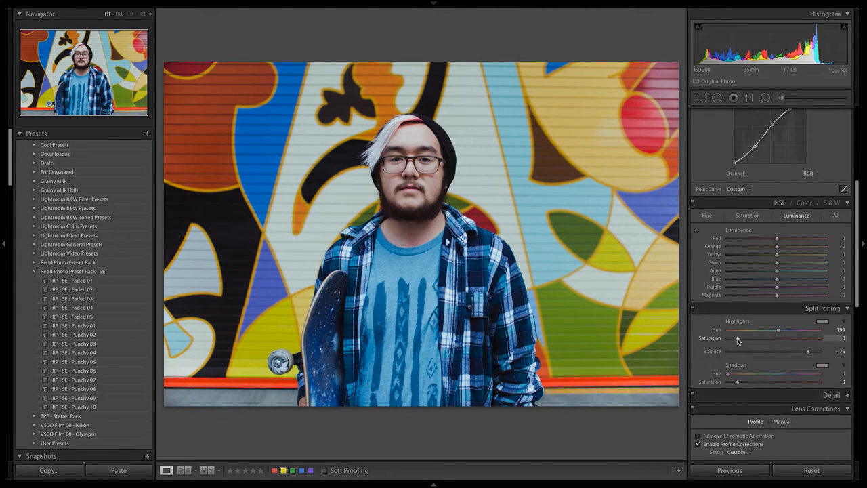
drag(737, 337, 733, 338)
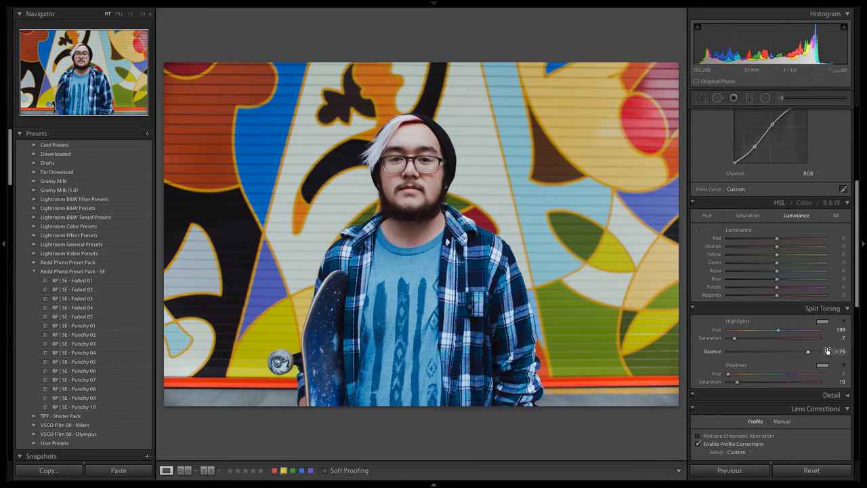
drag(808, 351, 728, 351)
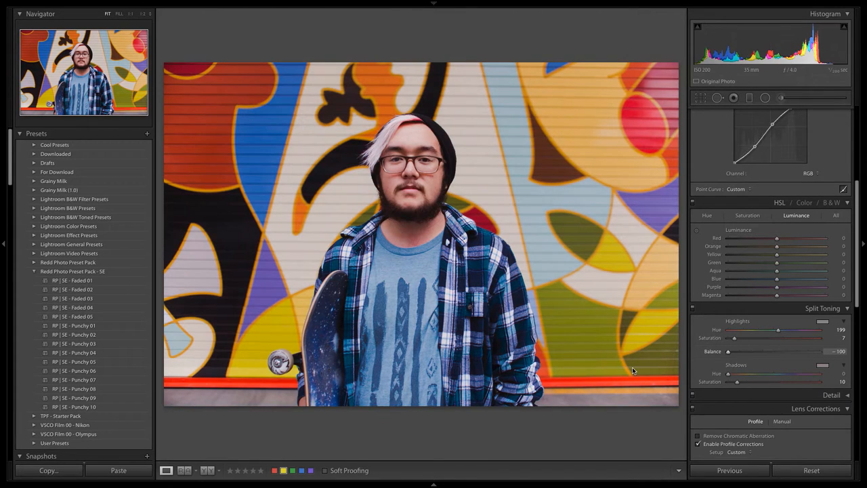
drag(728, 351, 808, 350)
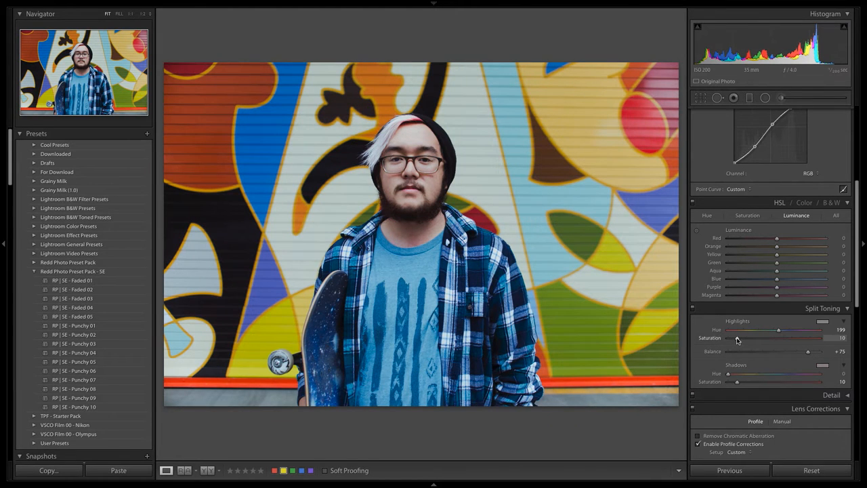
drag(737, 337, 734, 338)
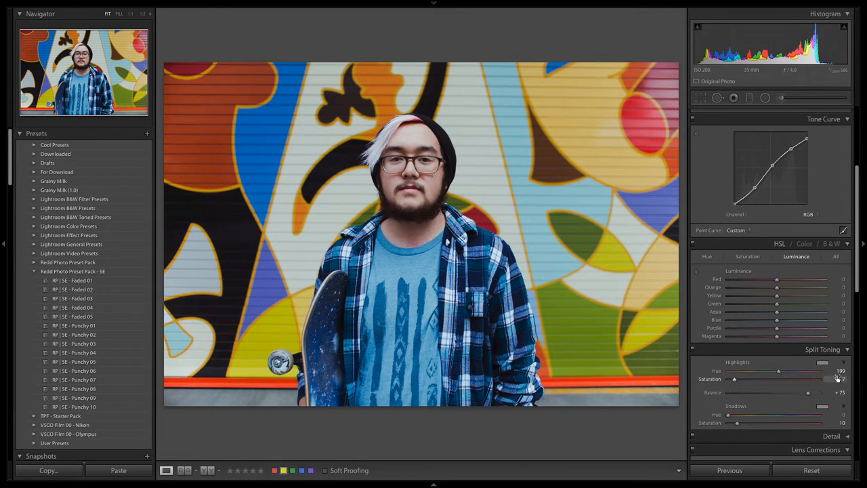
Step: Switch the tone curve to the Blue channel and pull its lower point down
scroll(up, 3)
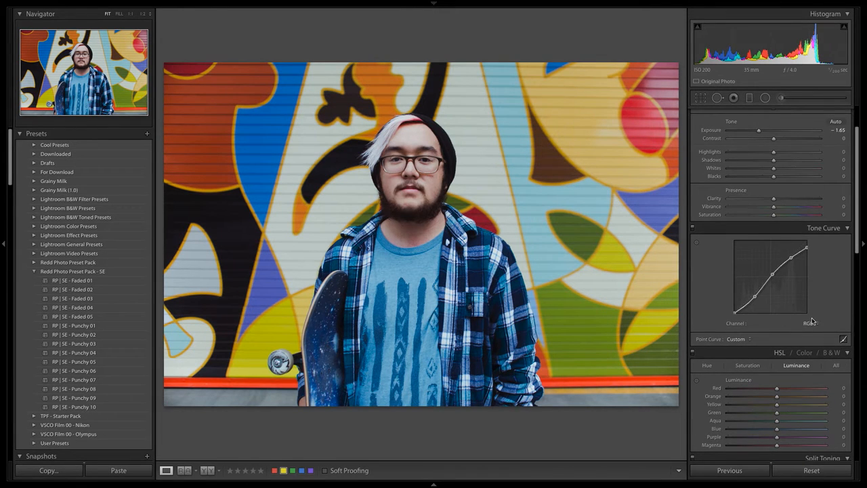
click(808, 323)
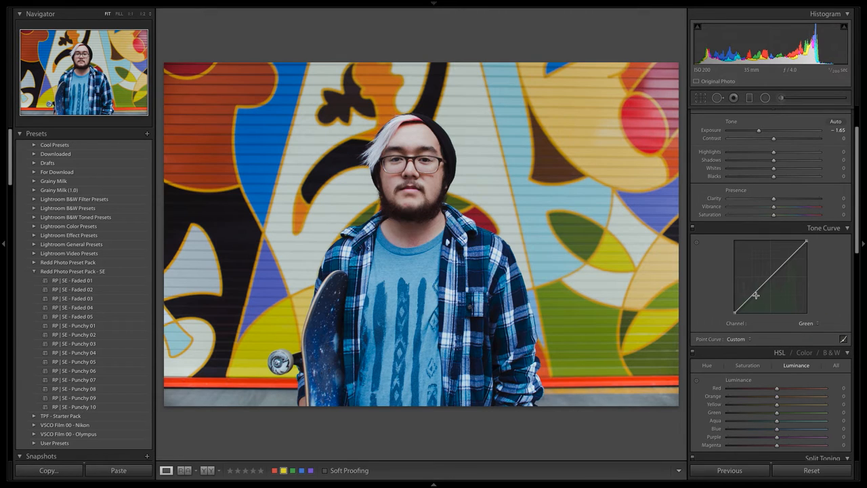
mouse_move(808, 310)
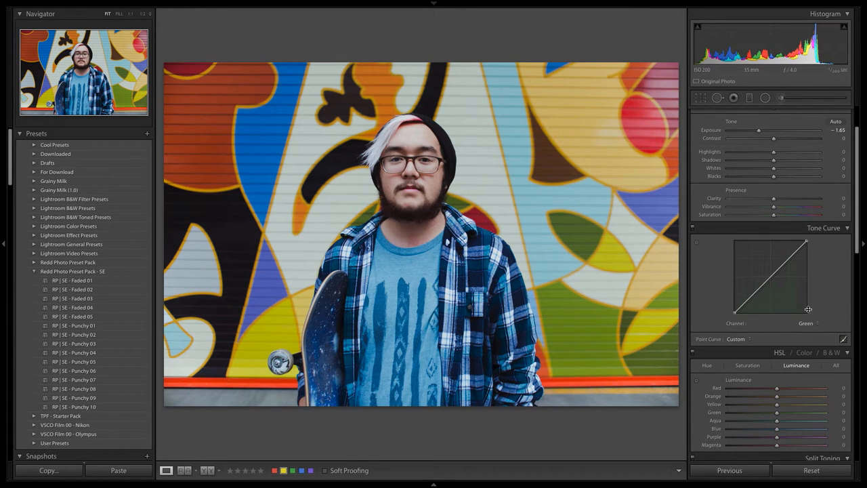
click(806, 323)
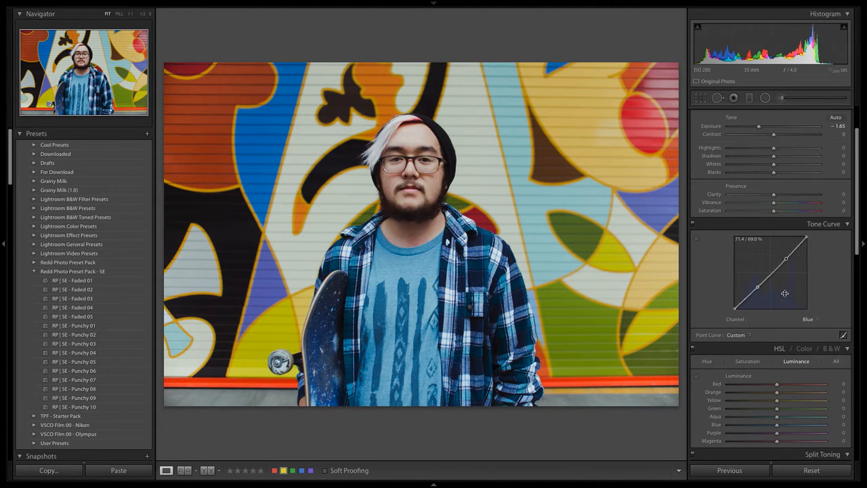
drag(757, 288, 757, 288)
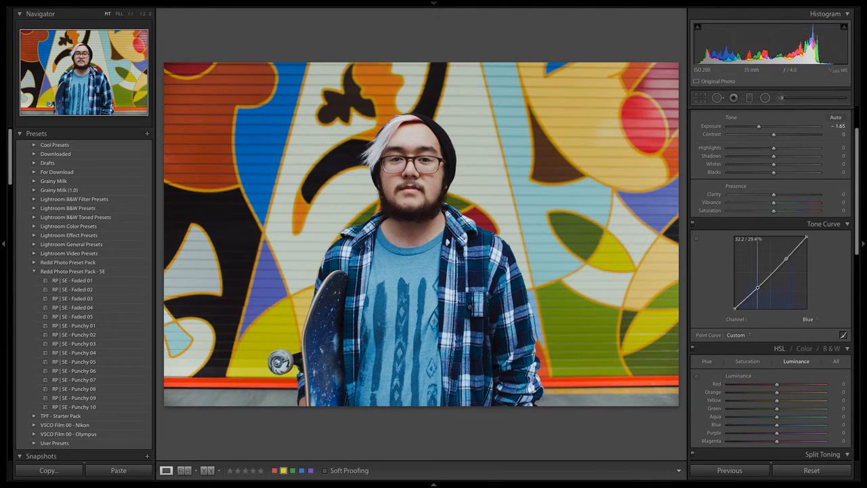
Step: Darken red luminance to −11 and orange luminance to −13
scroll(down, 3)
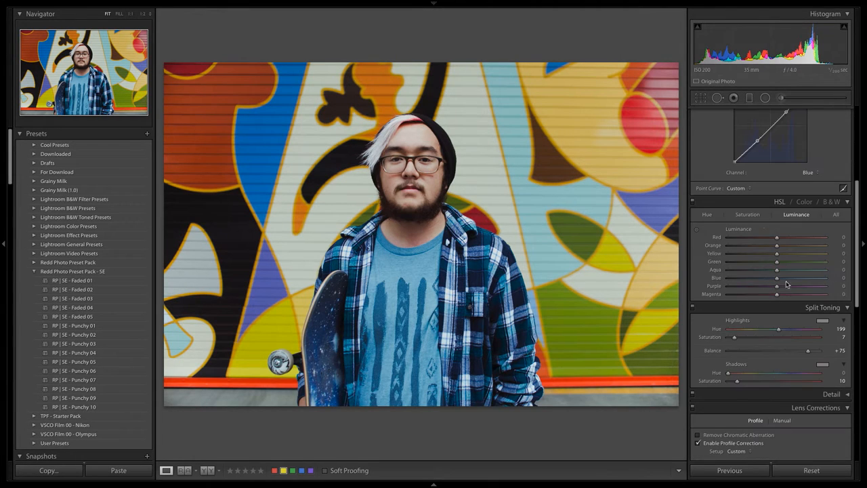
drag(776, 237, 769, 238)
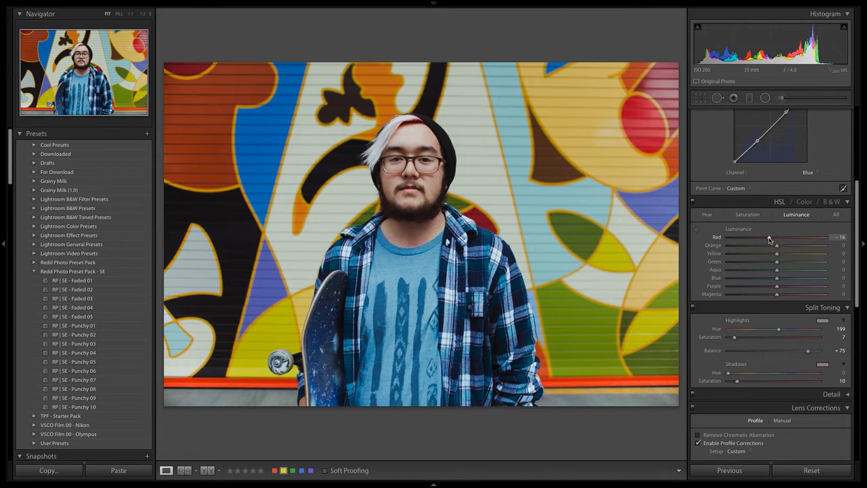
drag(776, 245, 765, 245)
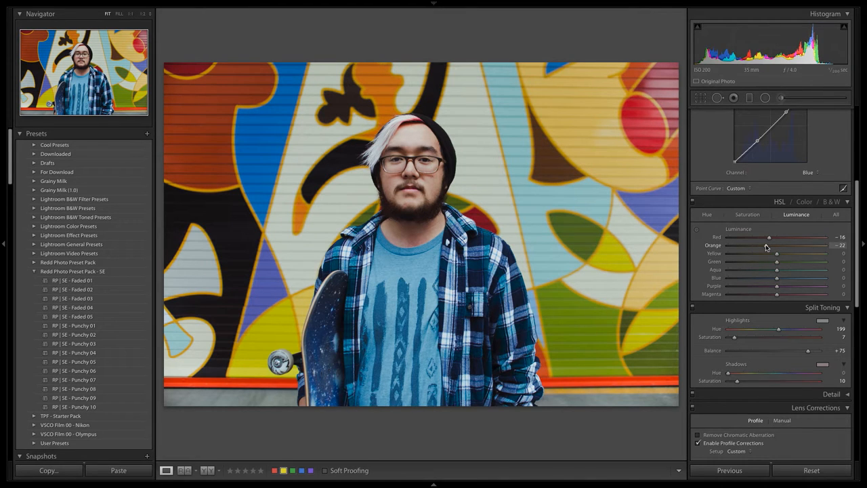
drag(768, 245, 771, 246)
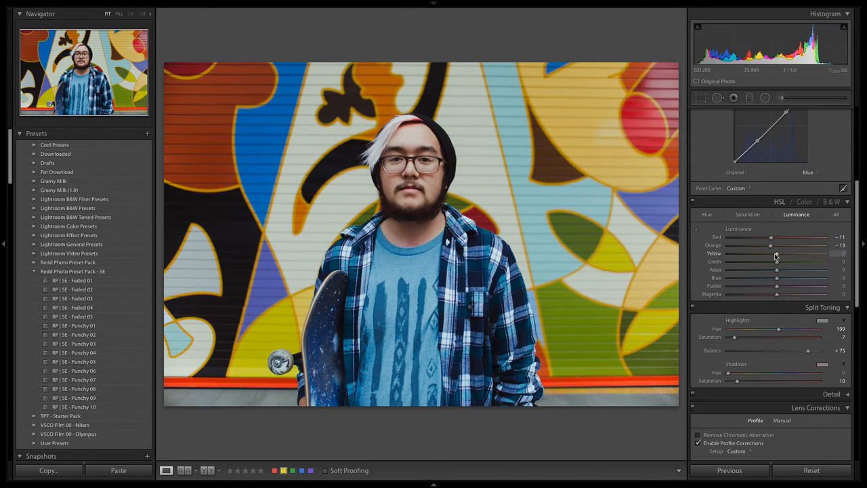
Step: Settle yellow luminance at −28 and raise contrast to +10
drag(776, 254, 784, 254)
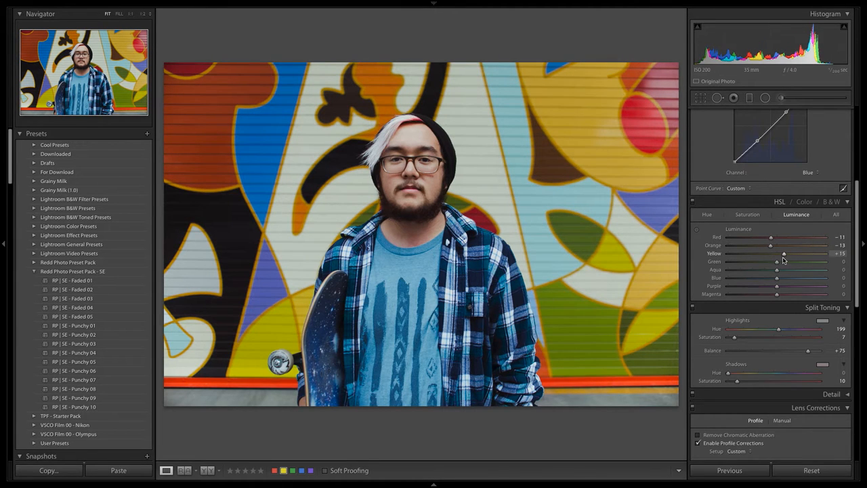
drag(784, 253, 769, 252)
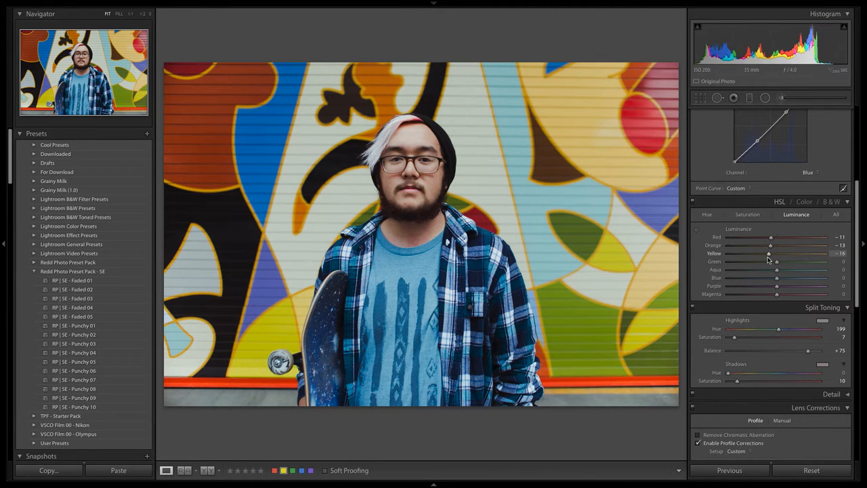
drag(768, 253, 758, 253)
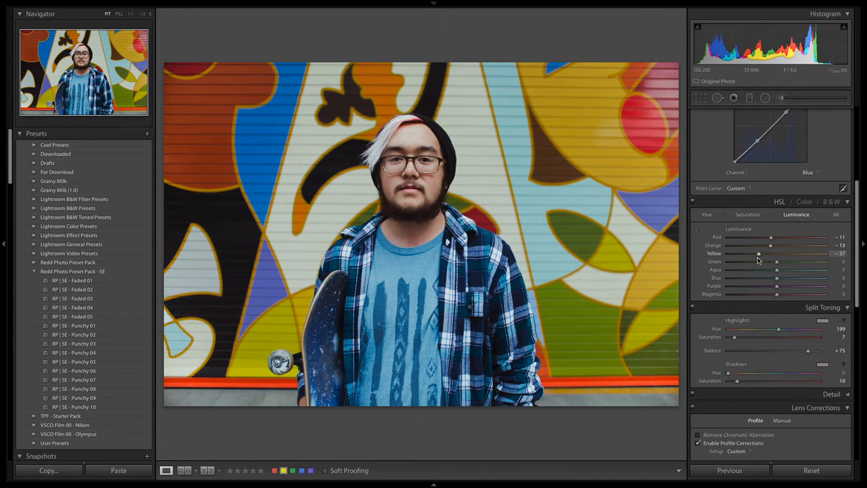
drag(758, 253, 763, 254)
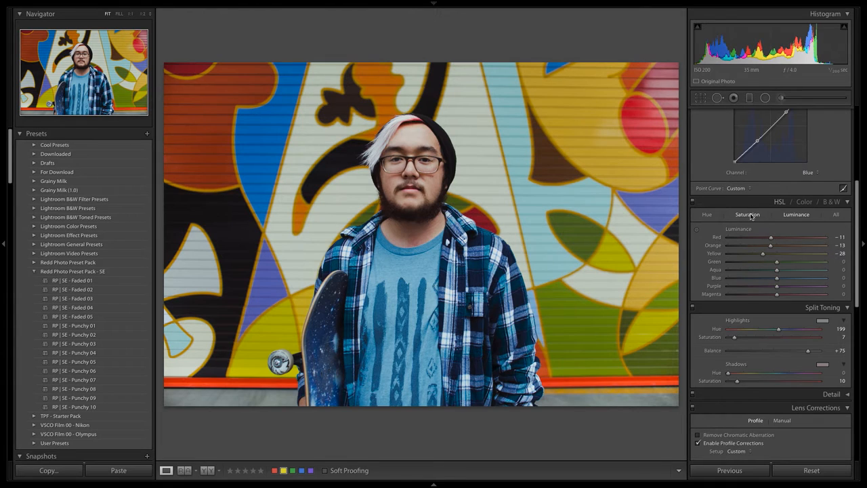
click(747, 214)
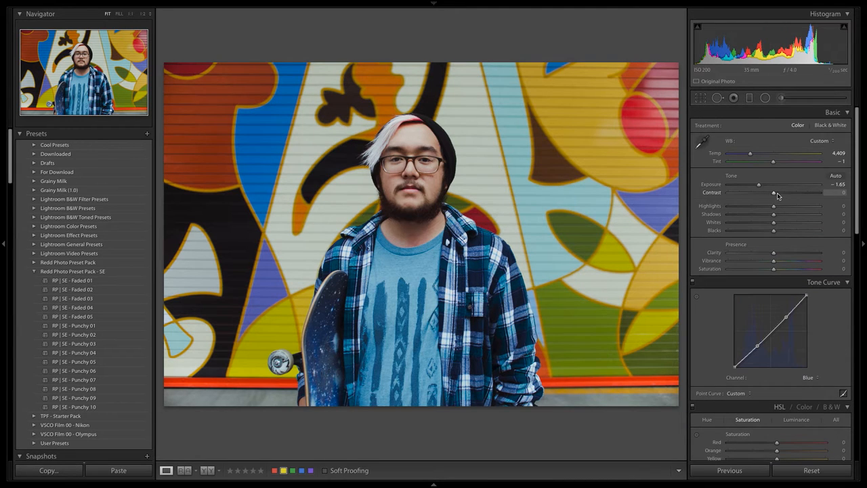
drag(772, 197, 777, 197)
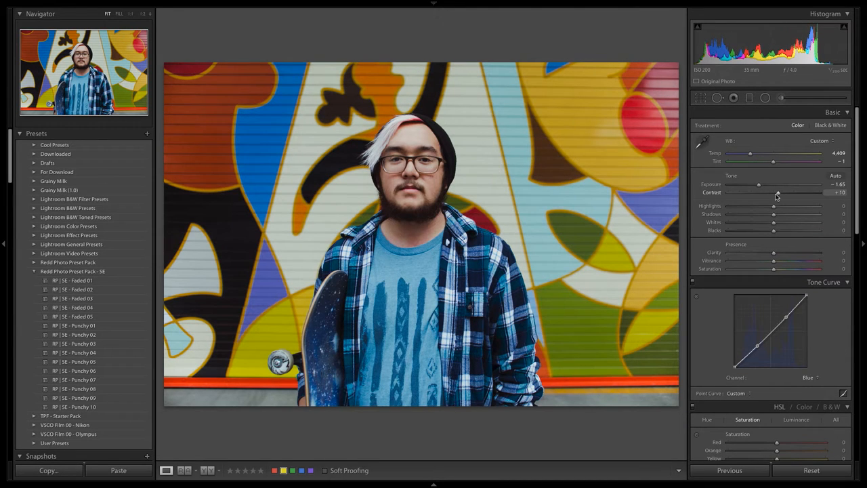
Step: Brighten exposure to −1.60 and raise highlights to +15
drag(757, 184, 760, 184)
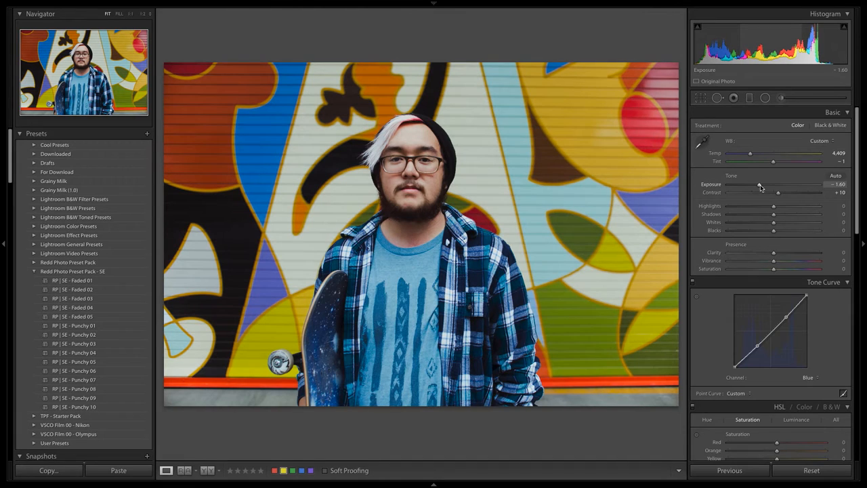
mouse_move(775, 207)
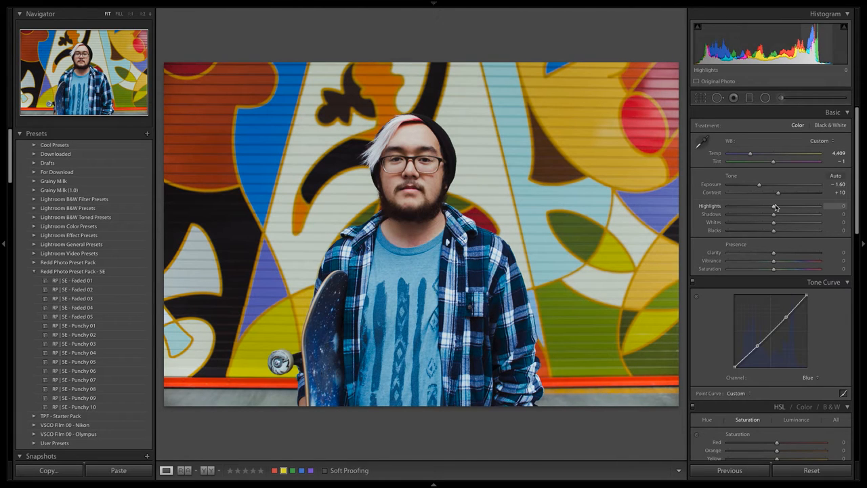
drag(774, 206, 780, 206)
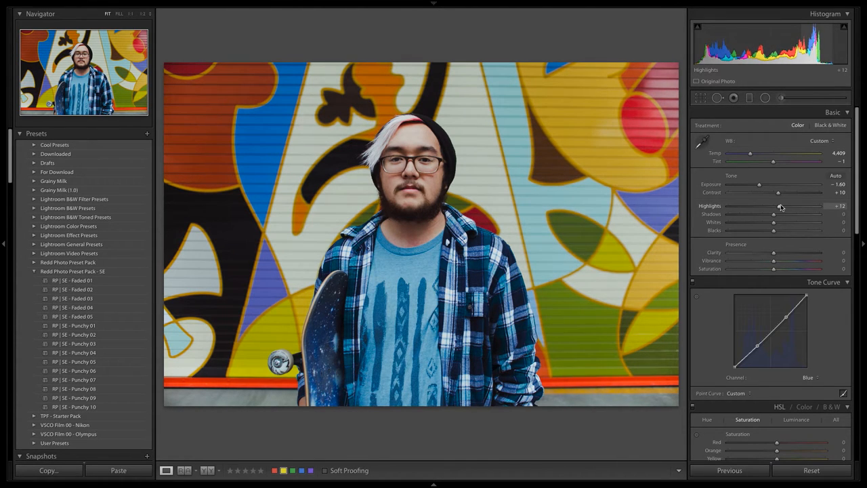
scroll(down, 3)
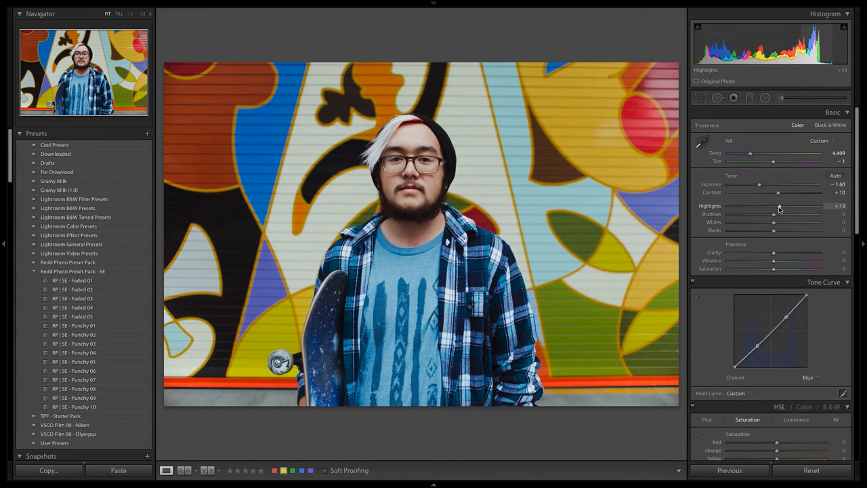
drag(773, 213, 779, 212)
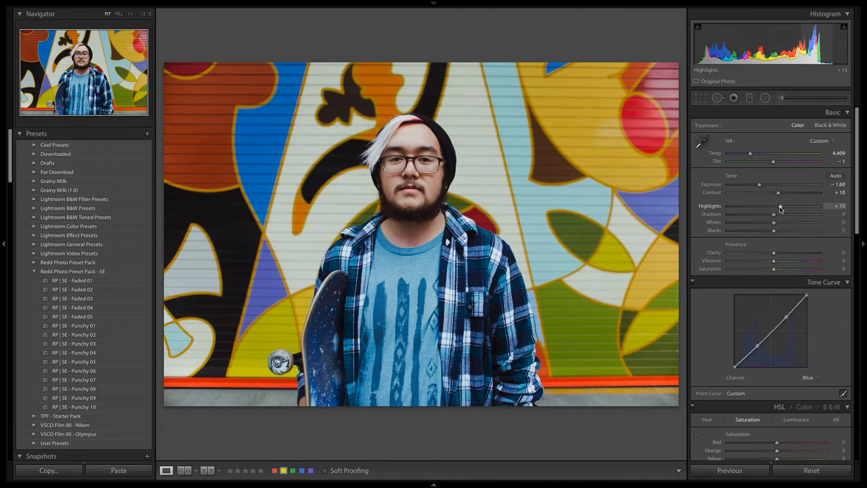
mouse_move(775, 230)
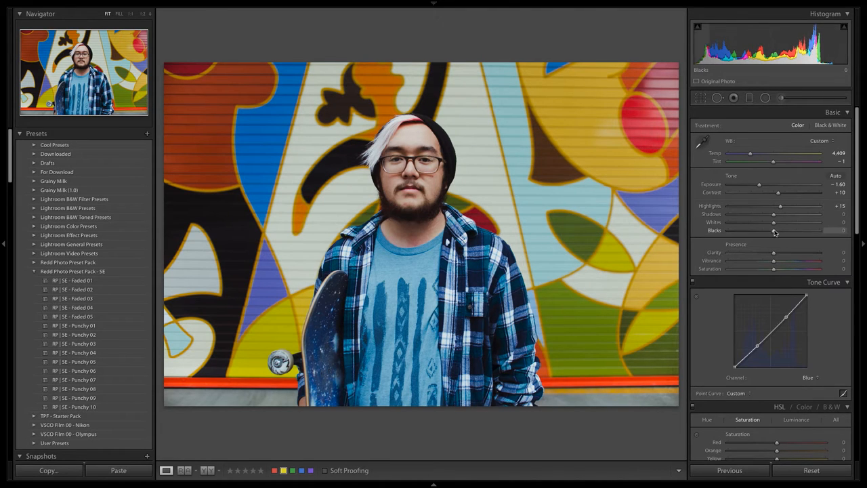
Step: Set blacks to −7, shadows to −4, and raise clarity to +7
drag(772, 231, 764, 230)
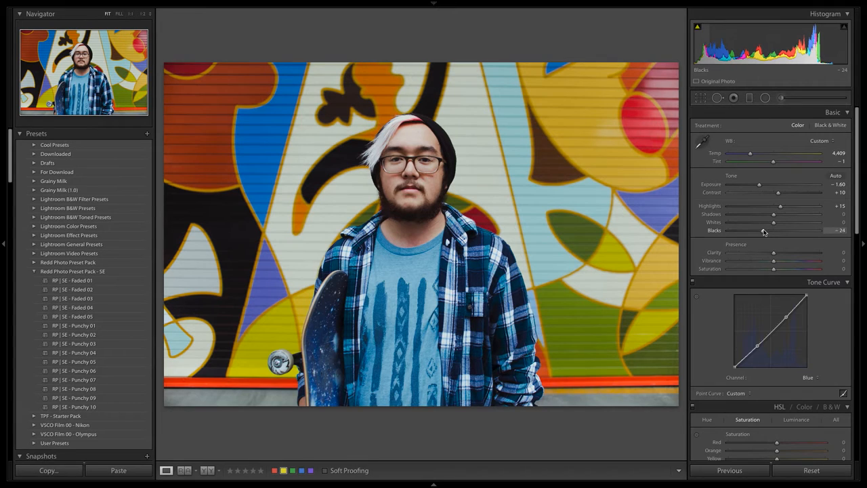
drag(755, 230, 779, 230)
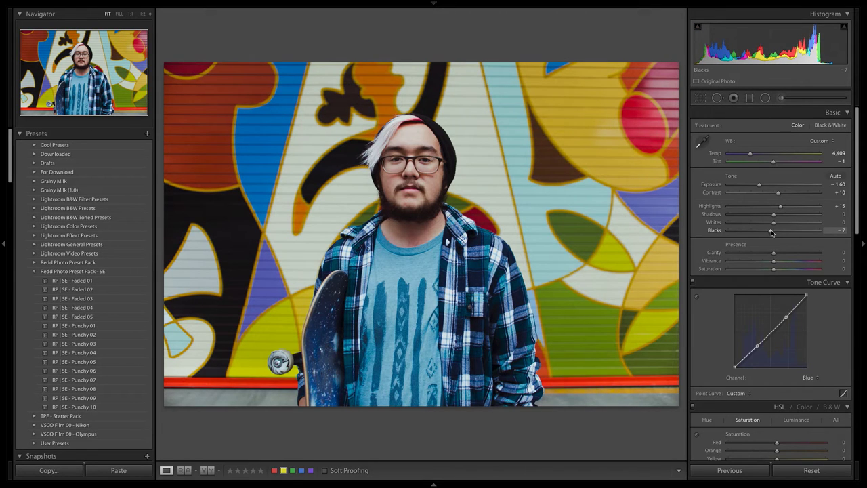
drag(779, 214, 771, 214)
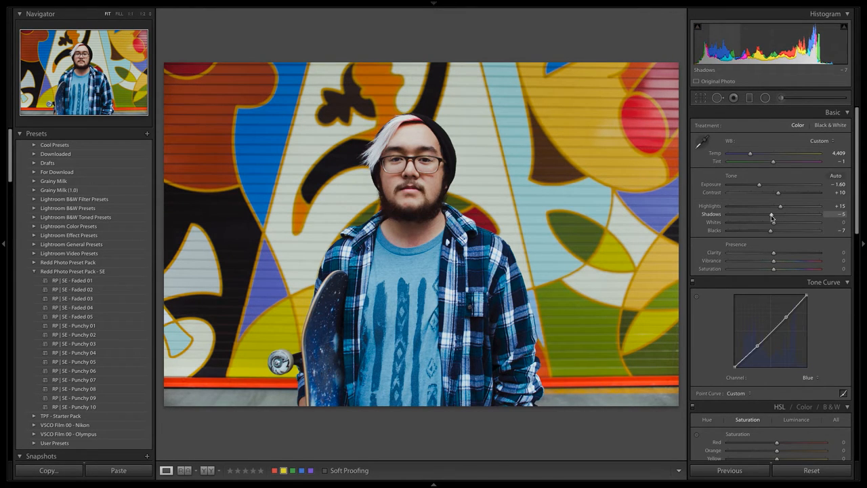
drag(774, 252, 777, 252)
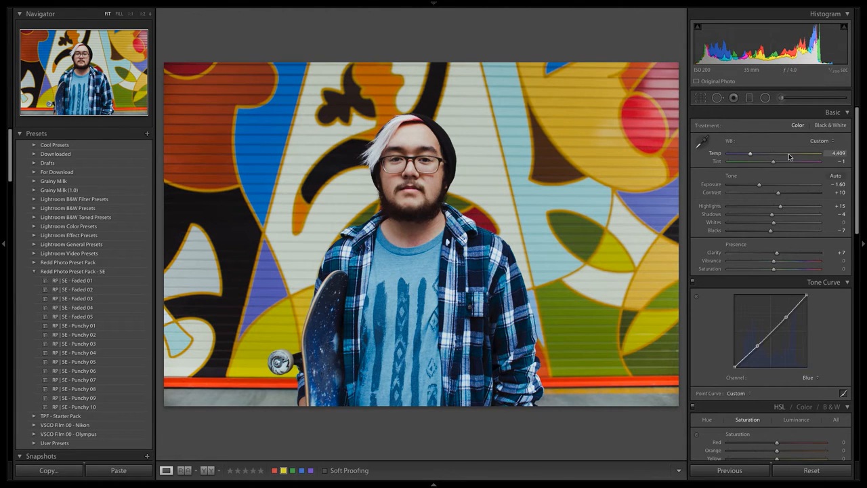
drag(777, 253, 806, 252)
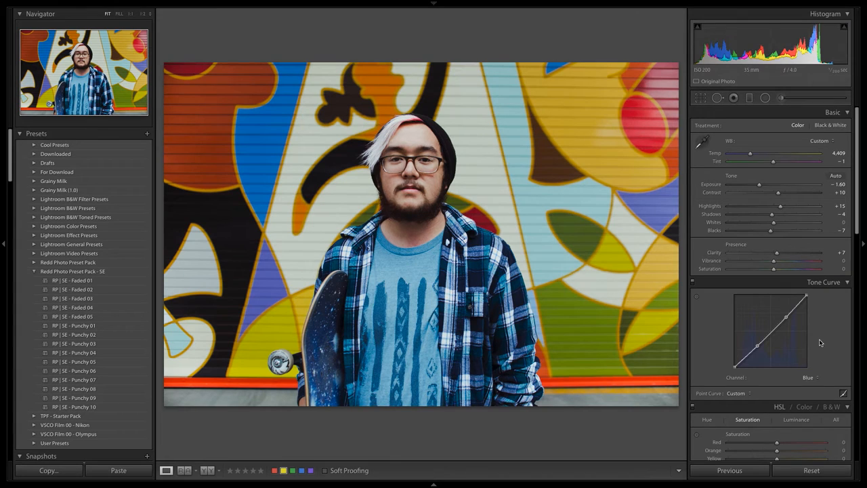
mouse_move(805, 374)
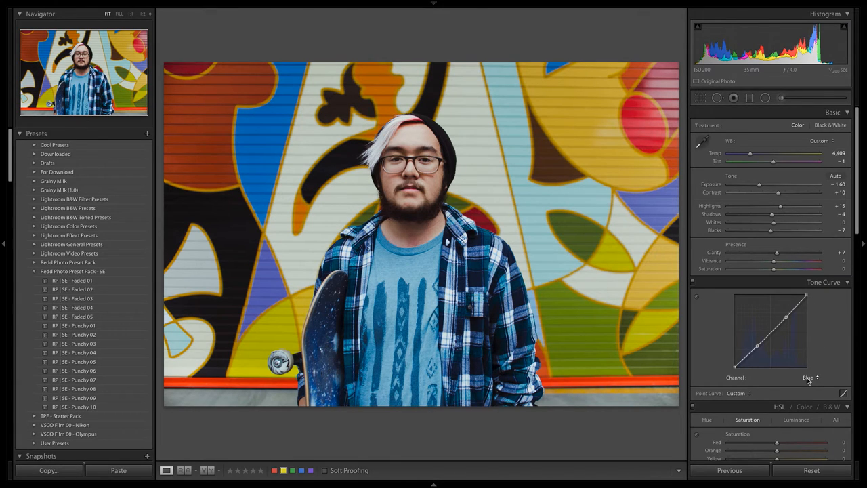
mouse_move(806, 382)
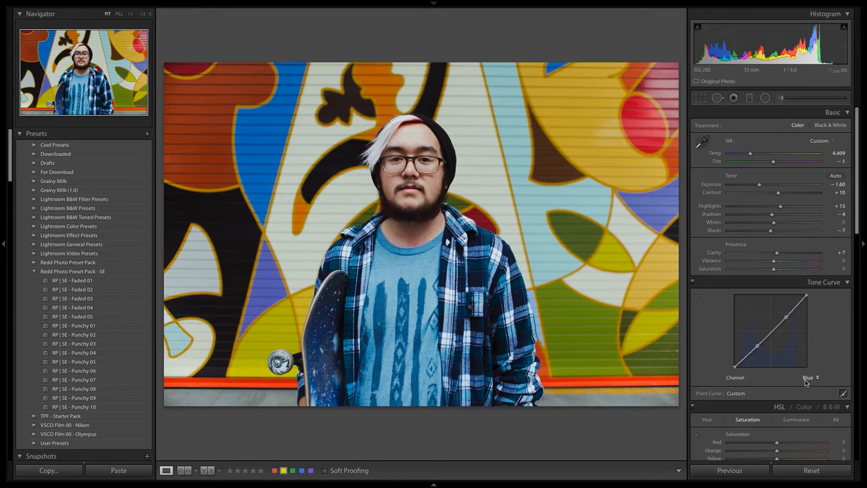
mouse_move(756, 348)
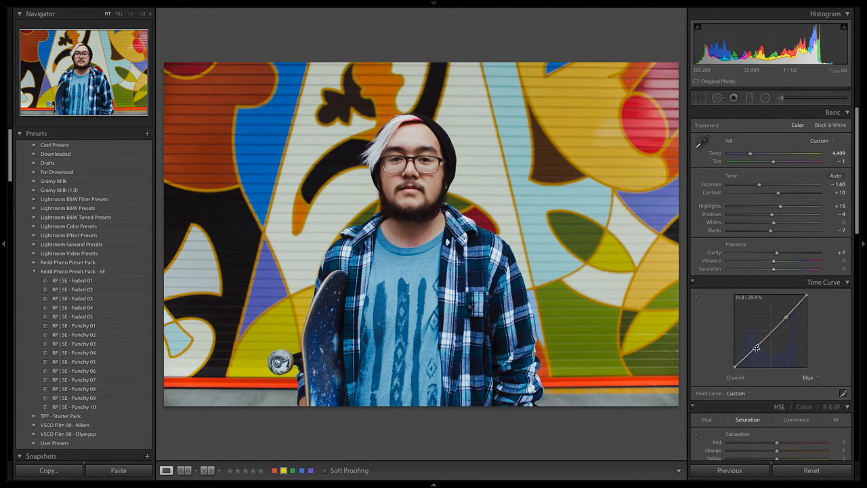
Step: Reshape the blue curve's lower point and darken orange luminance to −17
drag(759, 347, 757, 349)
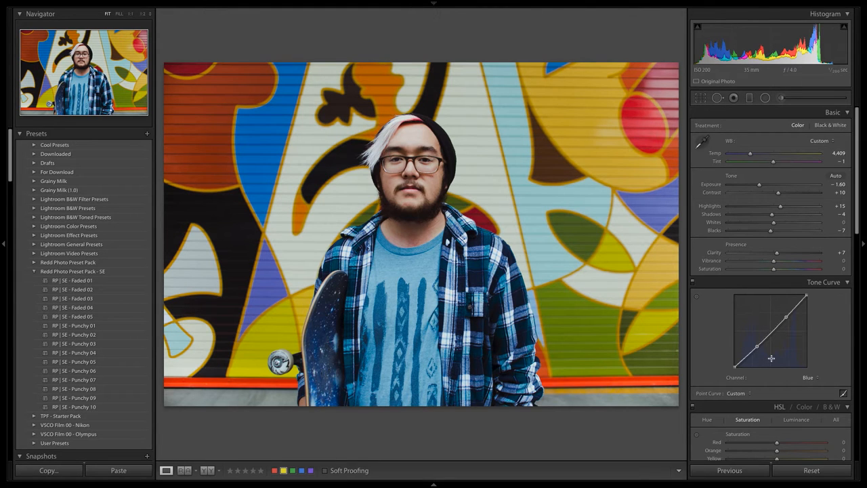
scroll(down, 3)
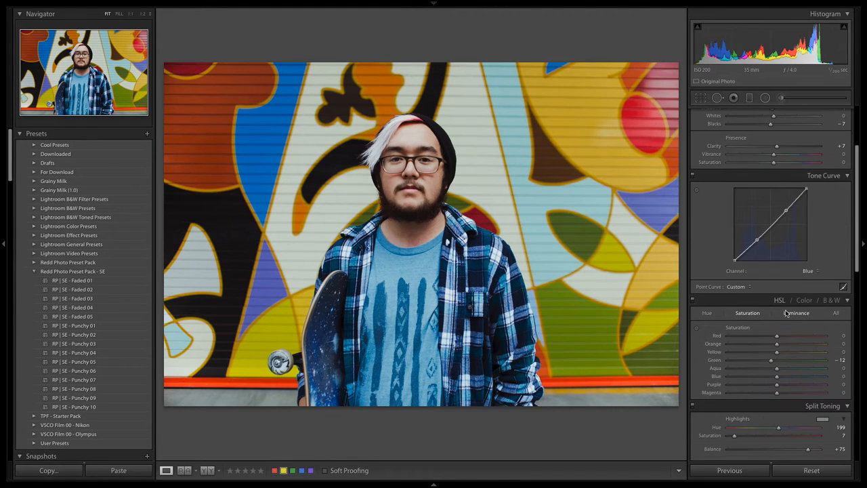
click(796, 312)
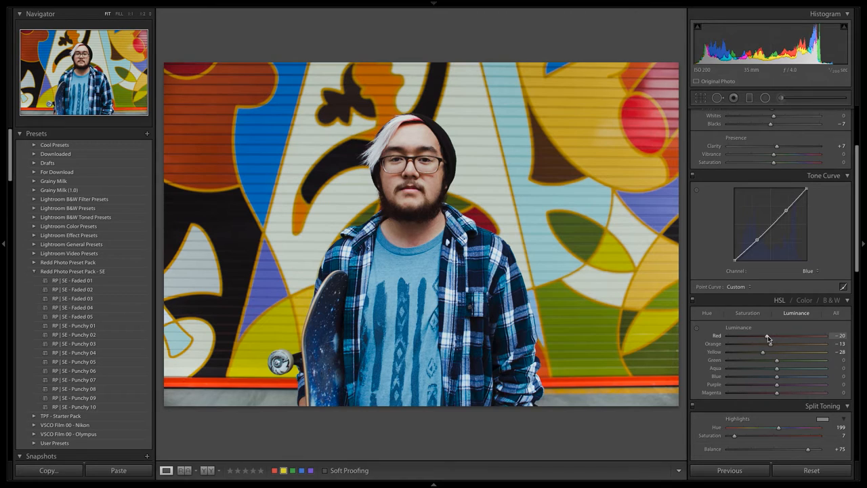
drag(762, 343, 766, 343)
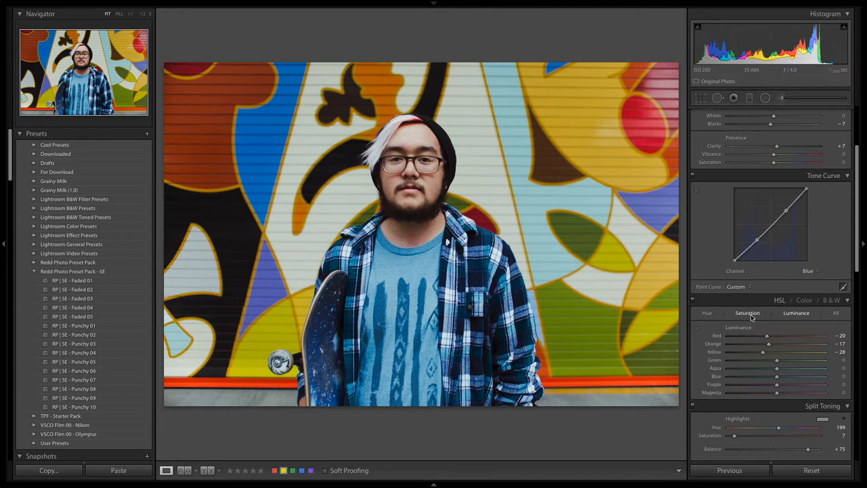
click(748, 313)
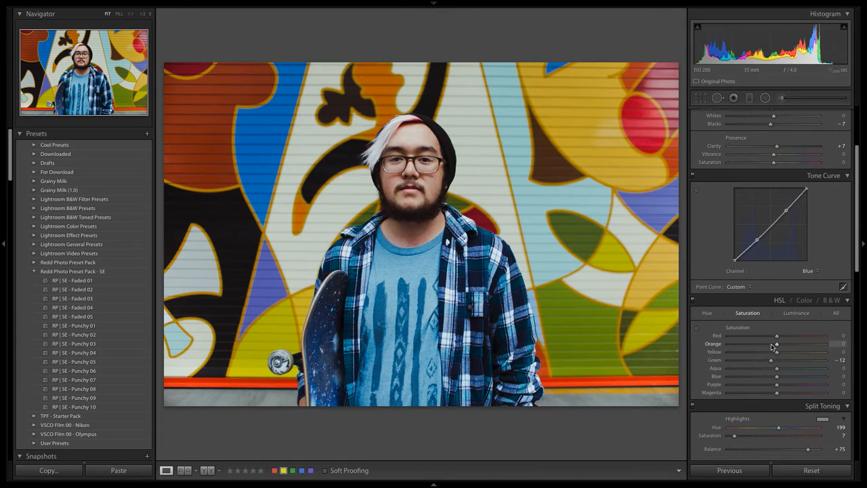
Step: Lower orange saturation to −3, then check the HSL luminance values
drag(777, 344, 779, 344)
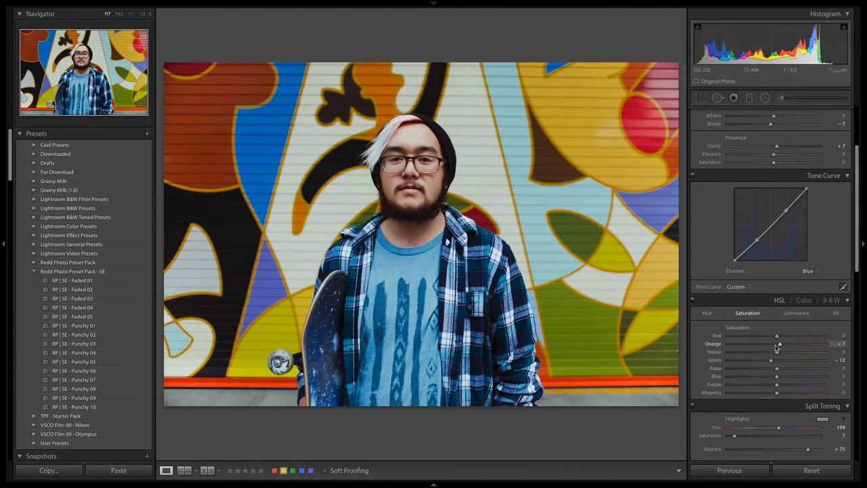
drag(779, 343, 769, 344)
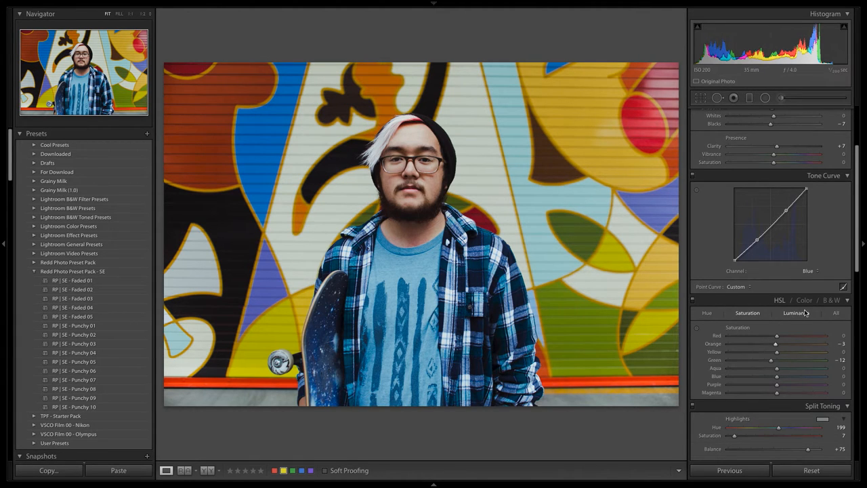
click(796, 312)
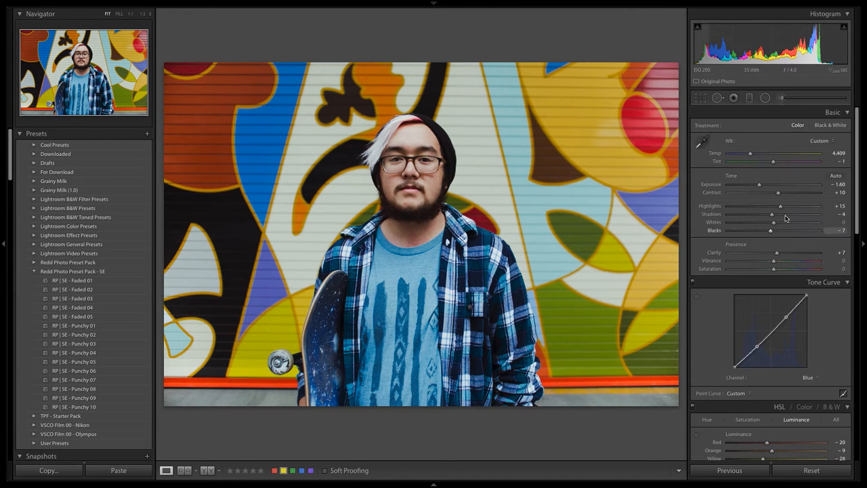
Step: Scroll through the panels and return to the HSL saturation values
scroll(down, 3)
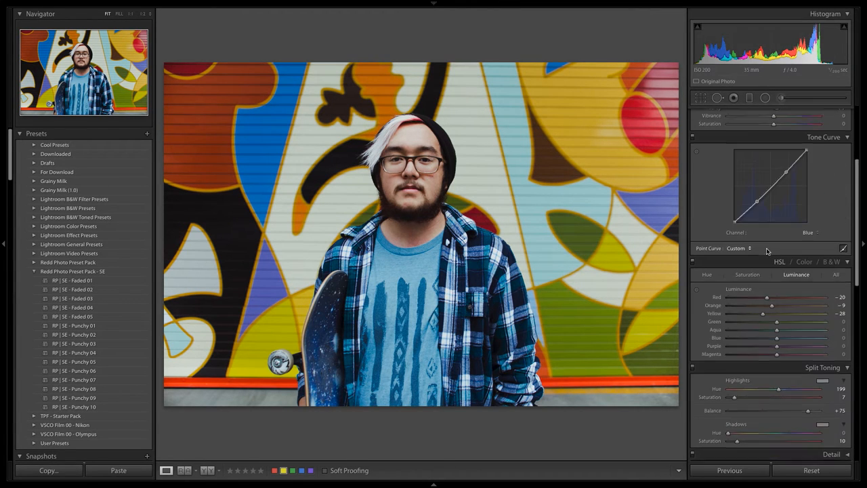
scroll(down, 3)
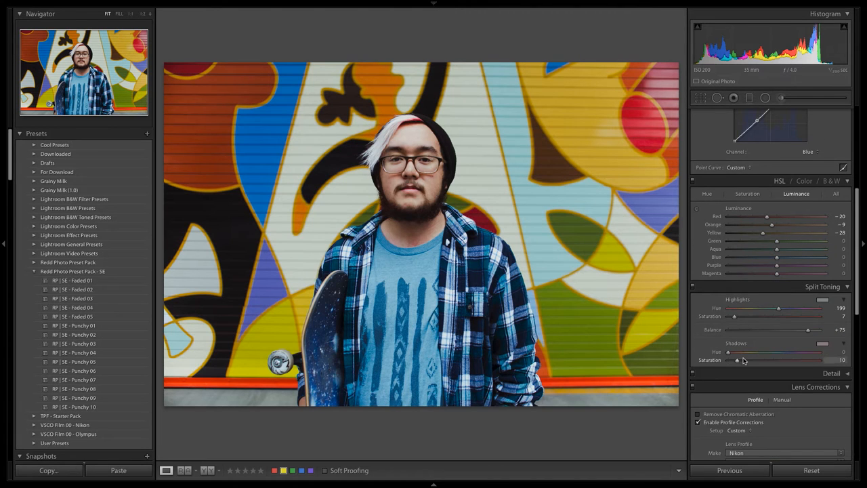
scroll(up, 3)
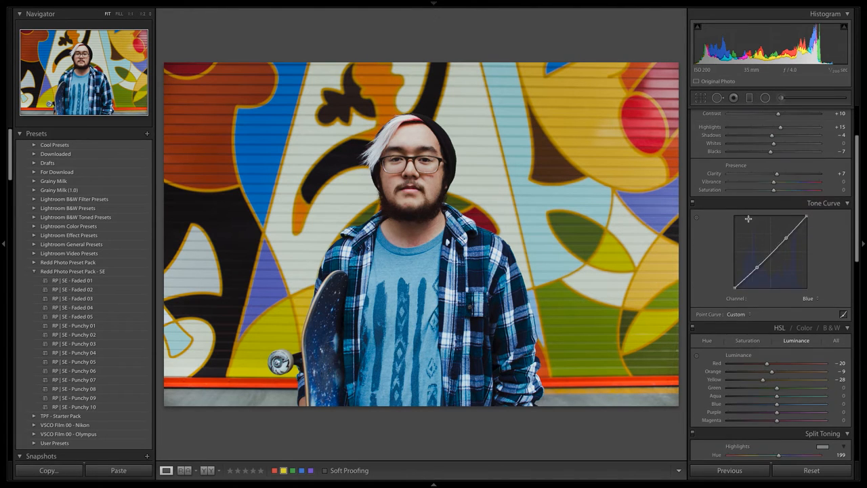
scroll(down, 3)
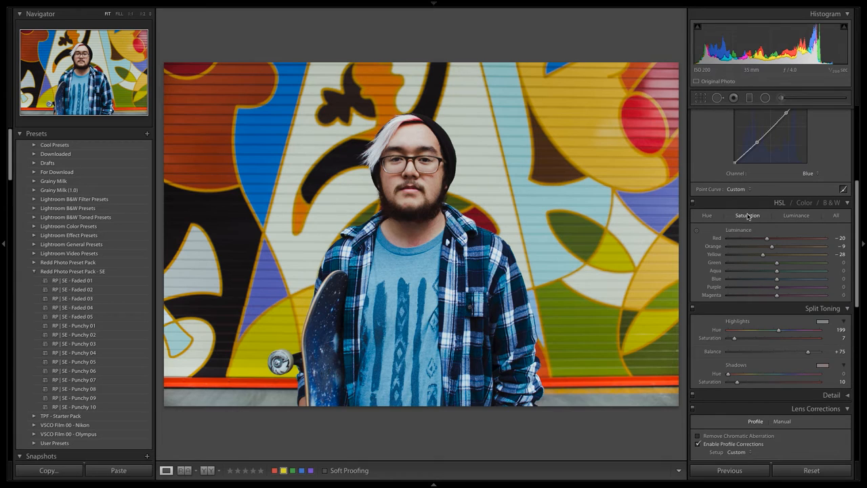
click(747, 216)
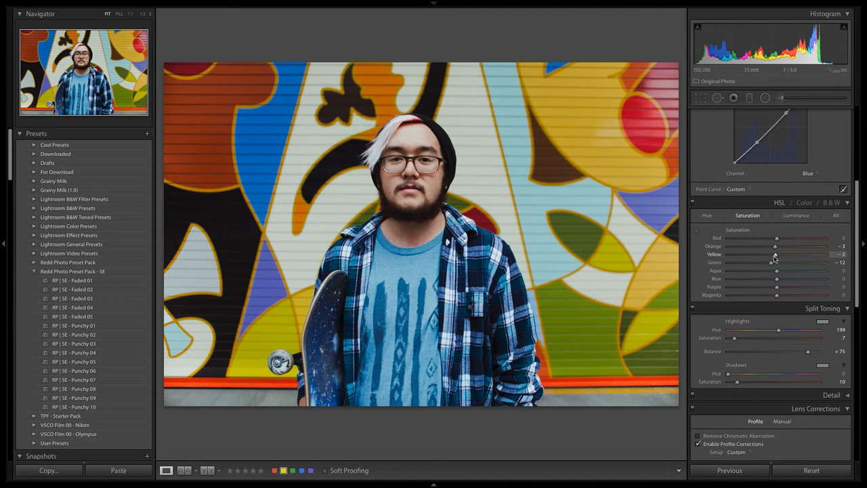
scroll(up, 3)
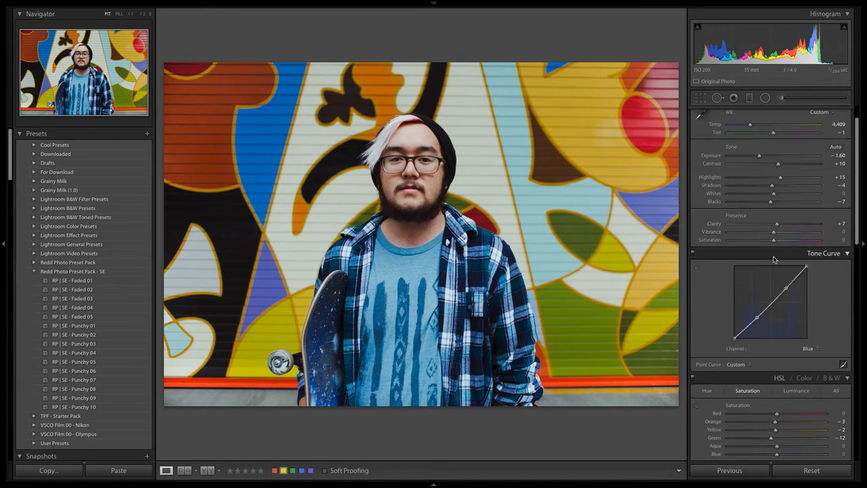
scroll(down, 3)
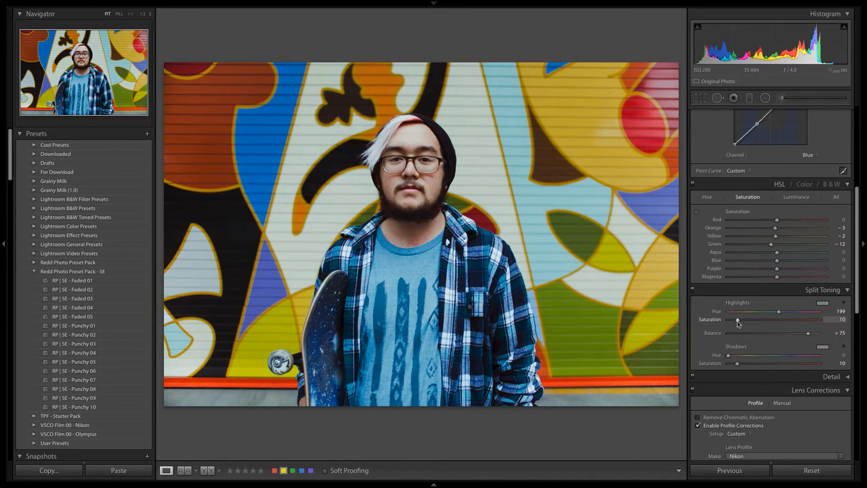
Step: Set highlight split-tone saturation to 8, undoing a trial hue change to keep 199
drag(737, 319, 727, 319)
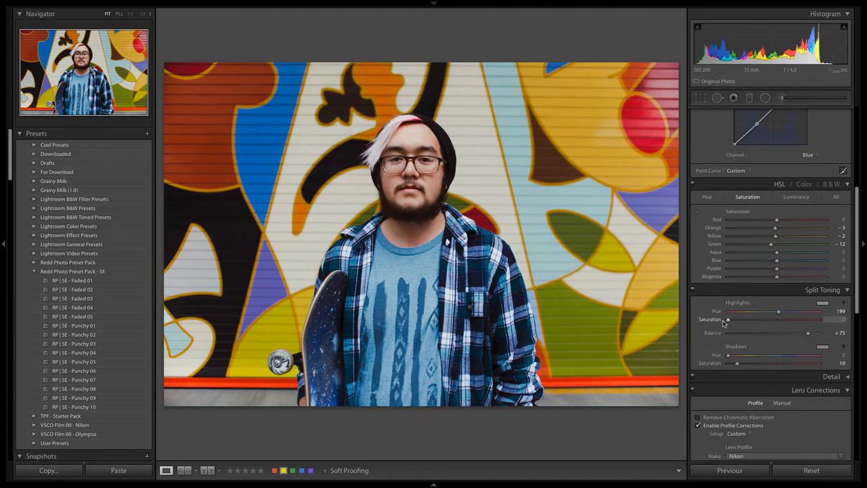
drag(726, 319, 739, 319)
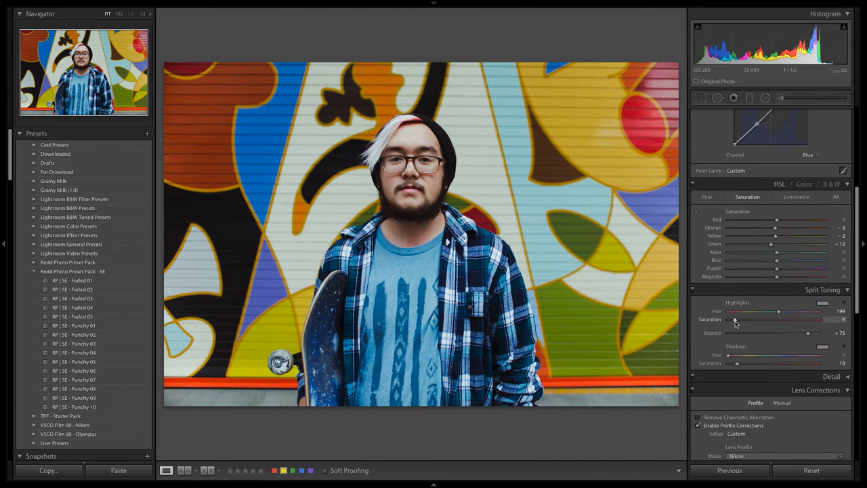
drag(778, 311, 784, 311)
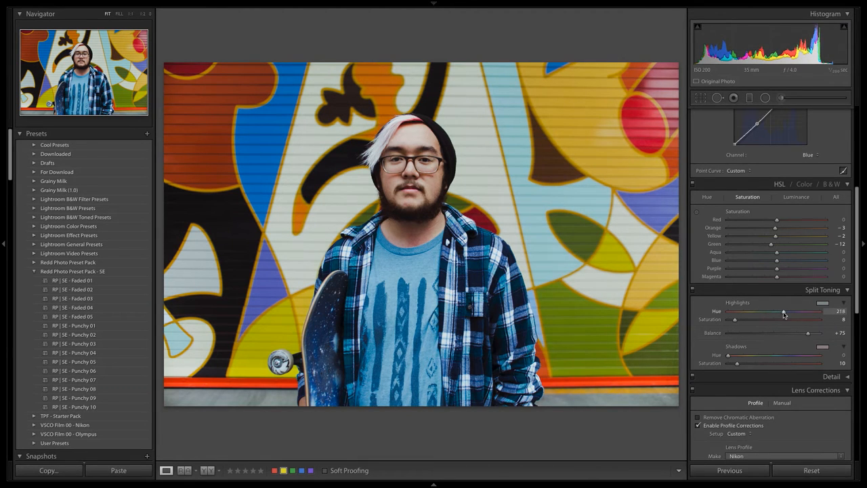
key(ctrl+z)
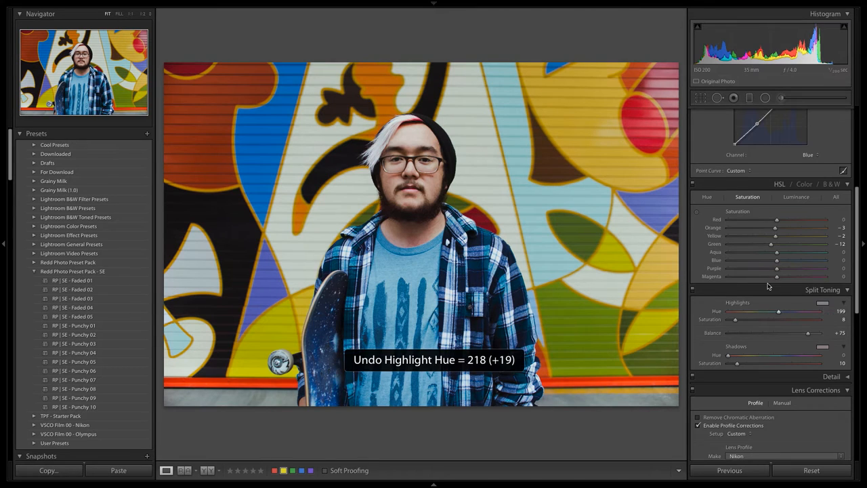
scroll(up, 3)
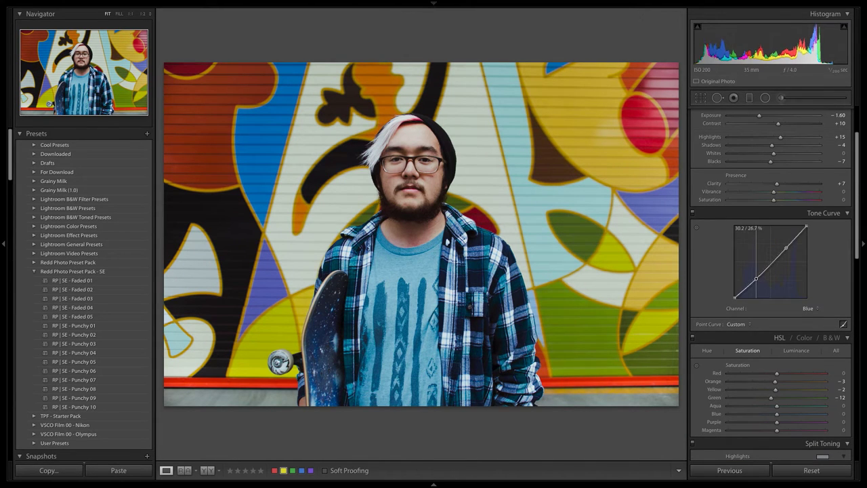
Step: On the Green tone-curve channel, add and fine-tune lower and upper control points
click(813, 308)
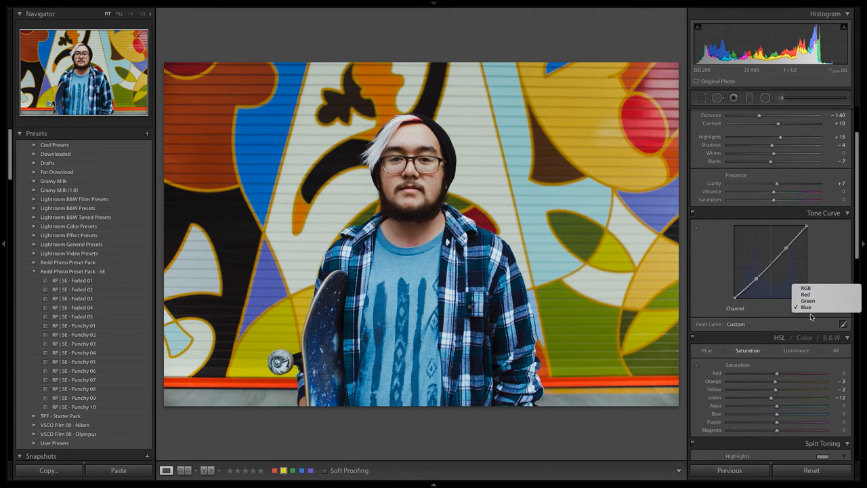
click(807, 301)
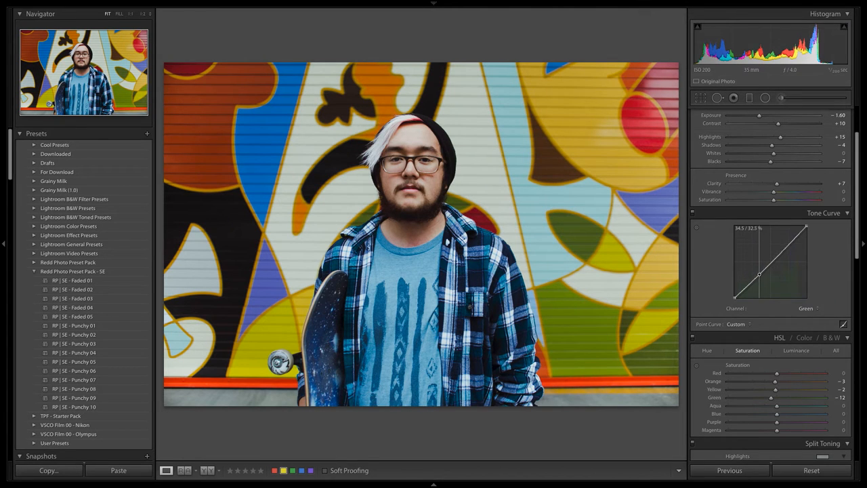
drag(759, 273, 756, 276)
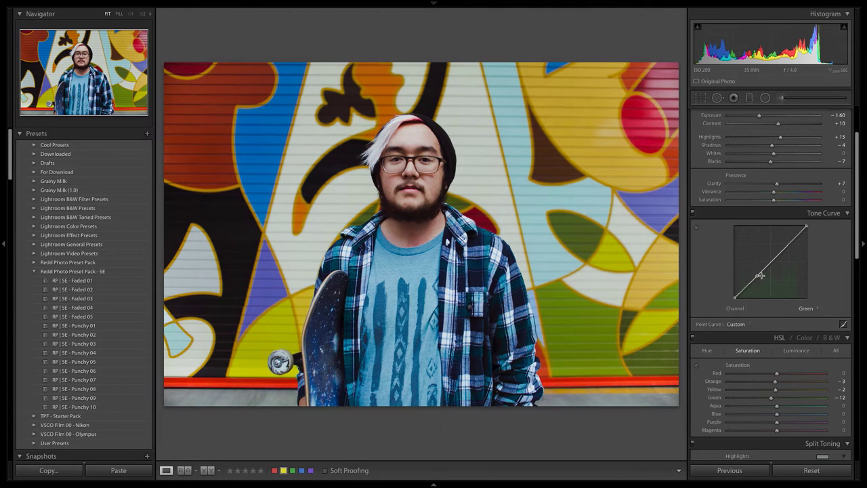
drag(759, 274, 782, 250)
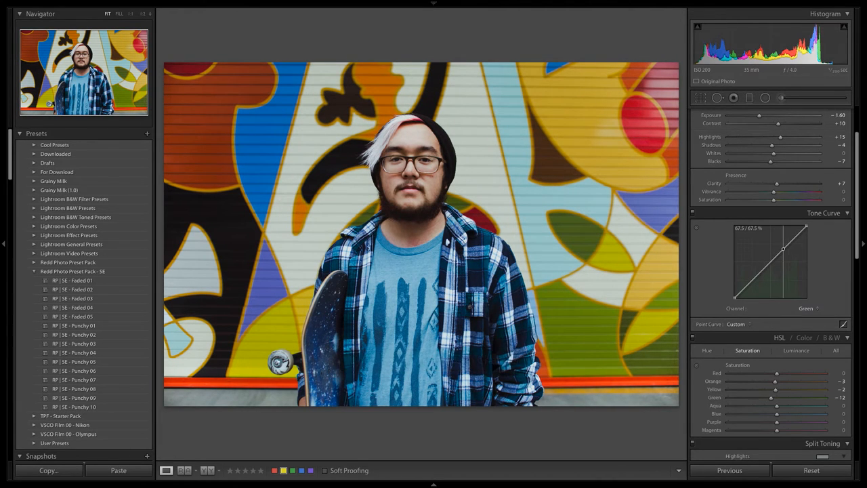
drag(784, 250, 784, 253)
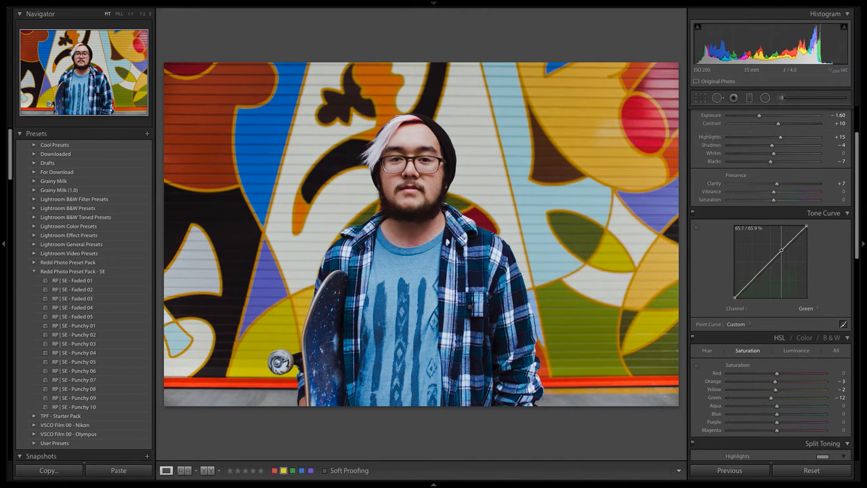
drag(781, 251, 781, 256)
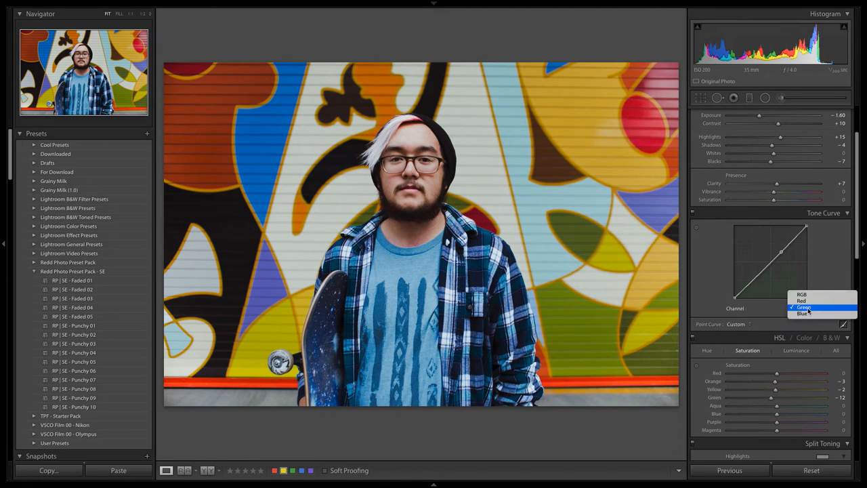
Step: Compare the Green and Blue curves, ending on the Blue channel
click(803, 313)
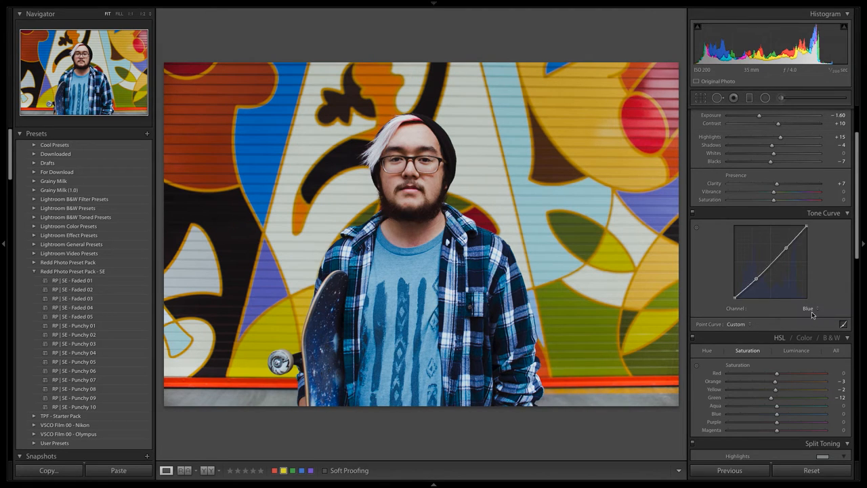
click(807, 308)
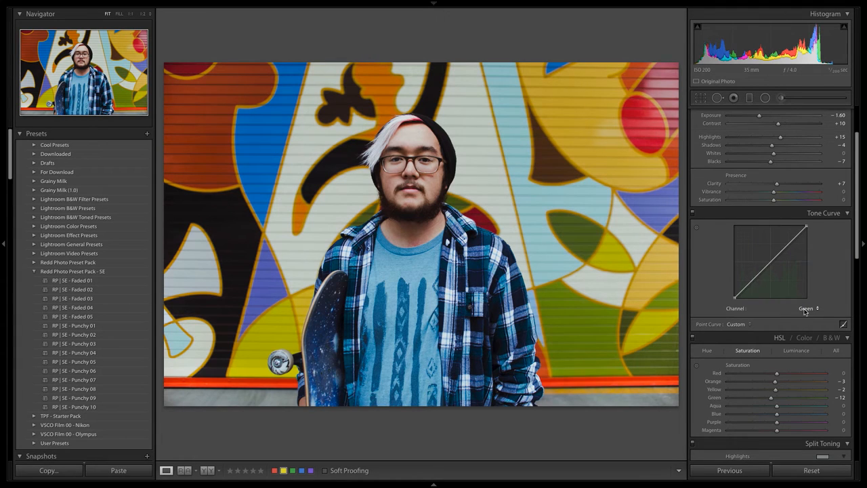
click(808, 308)
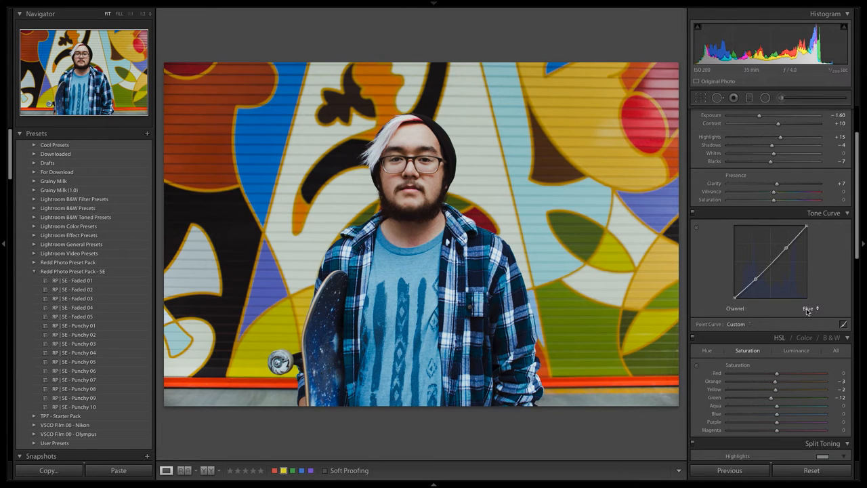
click(810, 308)
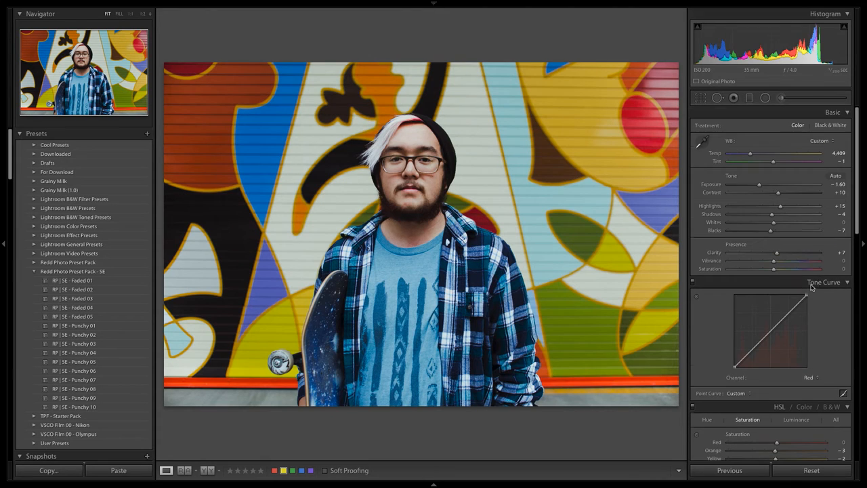
Step: Warm Temp to 5,062, raise Tint to +6 and set Exposure to -1.55
drag(750, 152, 756, 152)
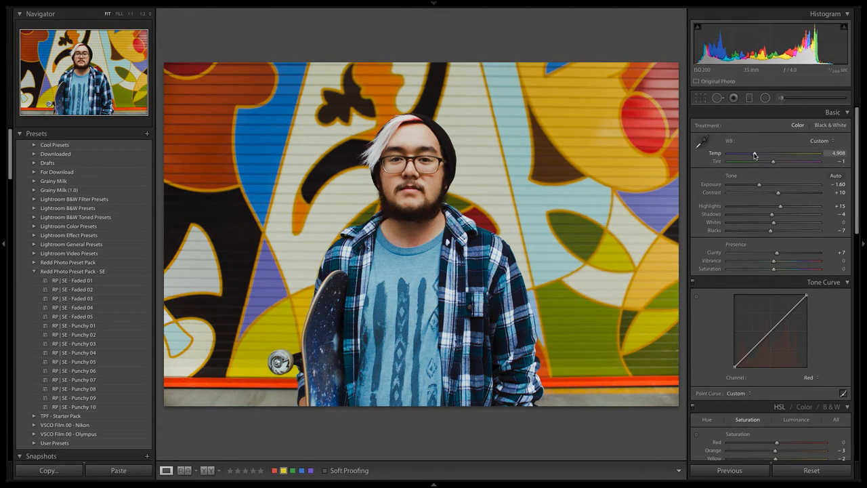
drag(758, 161, 776, 161)
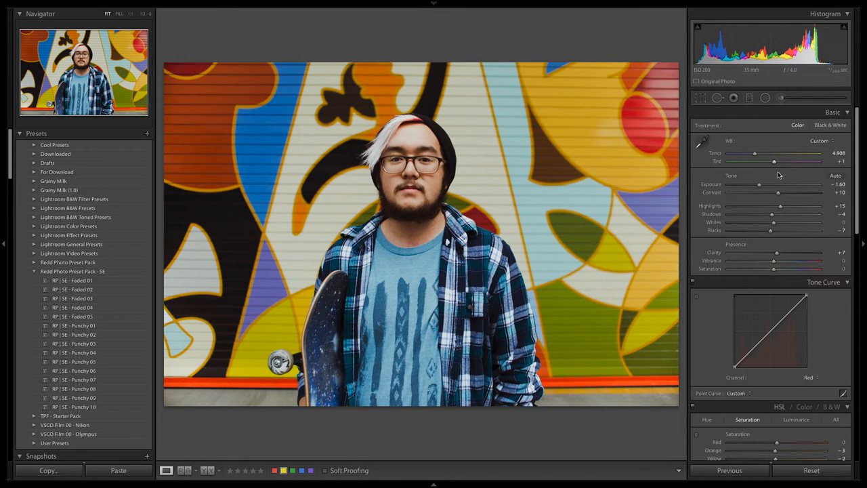
drag(774, 161, 776, 161)
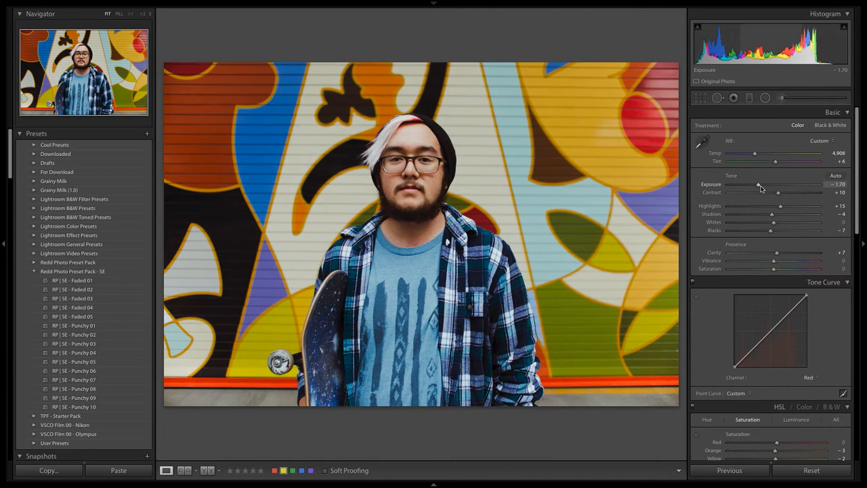
drag(751, 185, 759, 184)
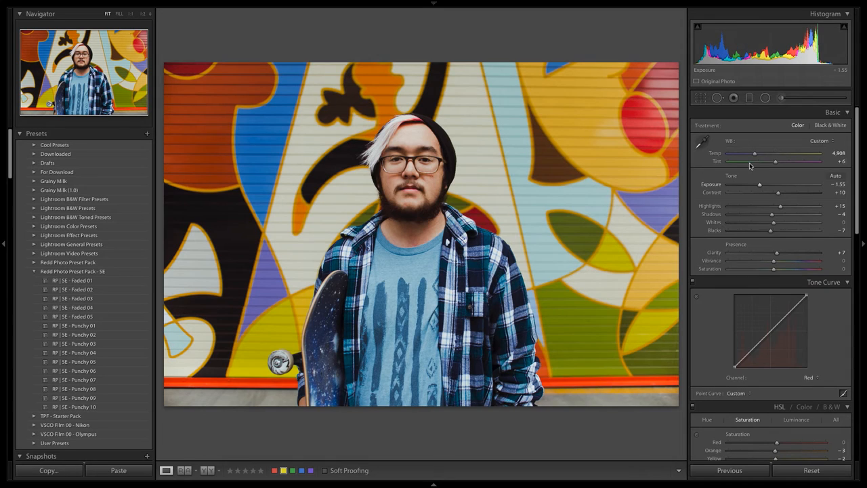
drag(754, 153, 757, 153)
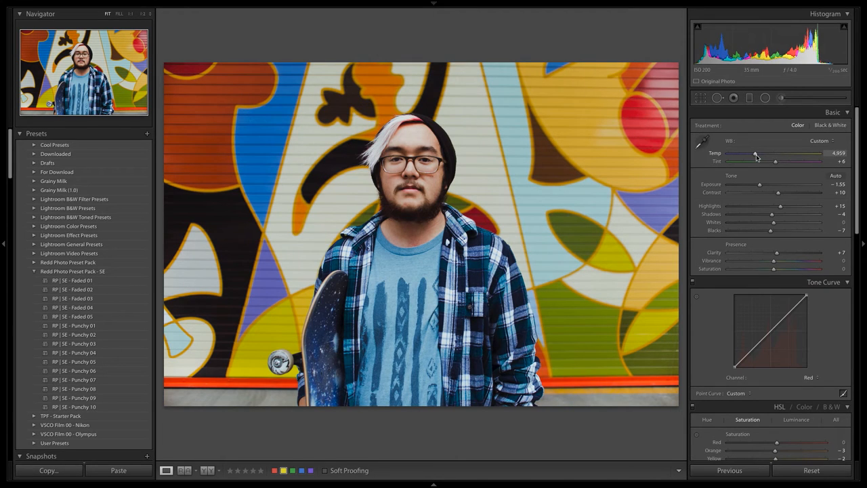
drag(755, 157, 761, 156)
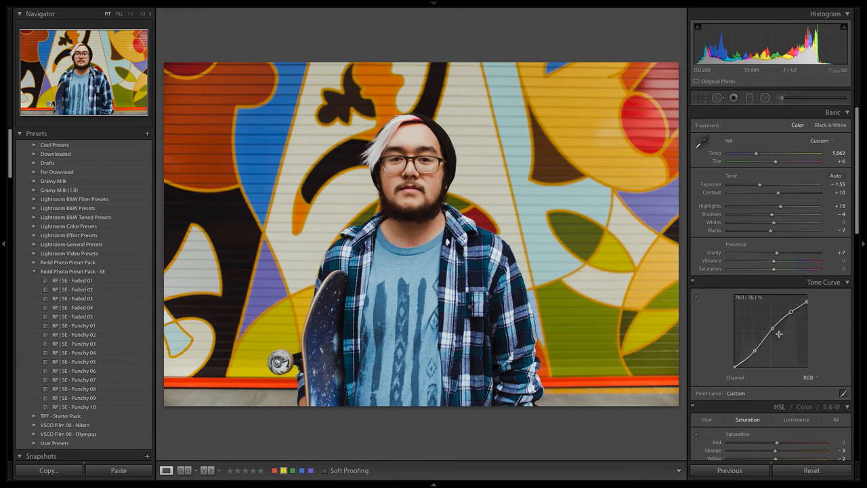
Step: Ease the RGB curve's highlight point down to about 77.3 / 72.9 and adjust the midtone point
drag(779, 333, 770, 331)
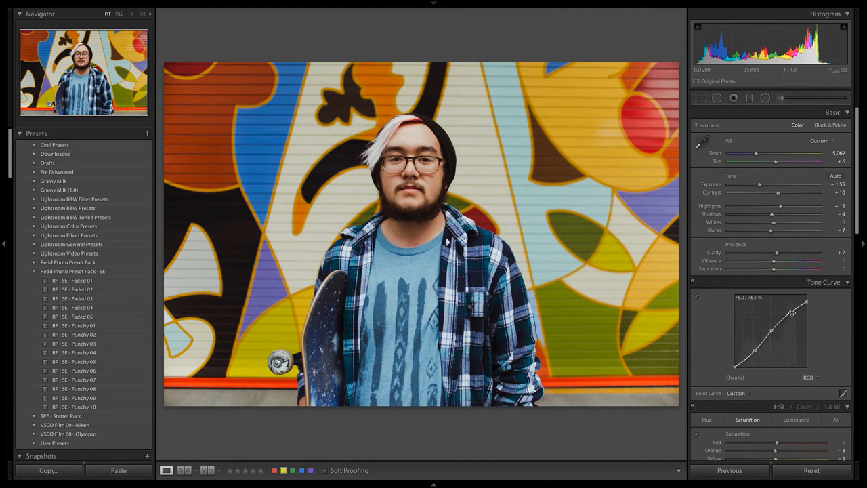
drag(790, 314, 791, 309)
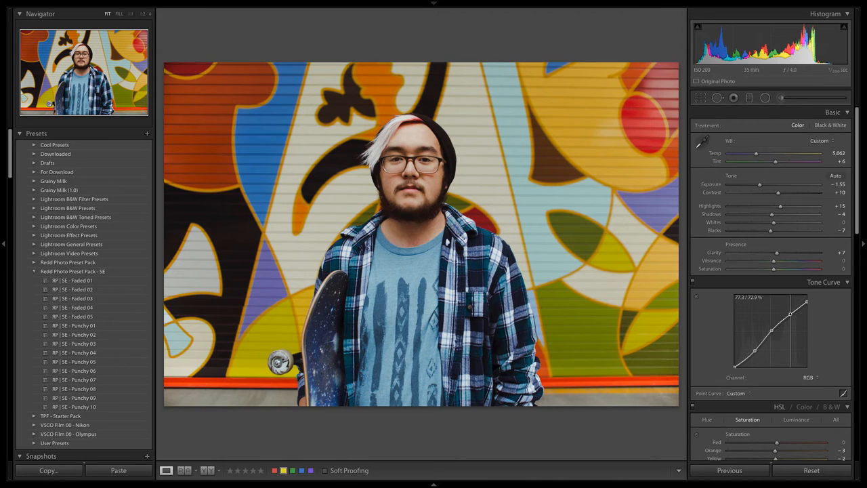
scroll(down, 3)
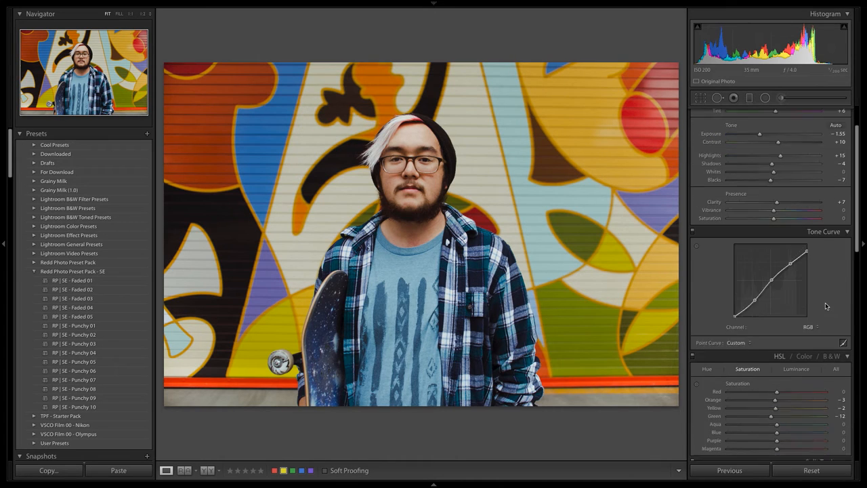
scroll(down, 3)
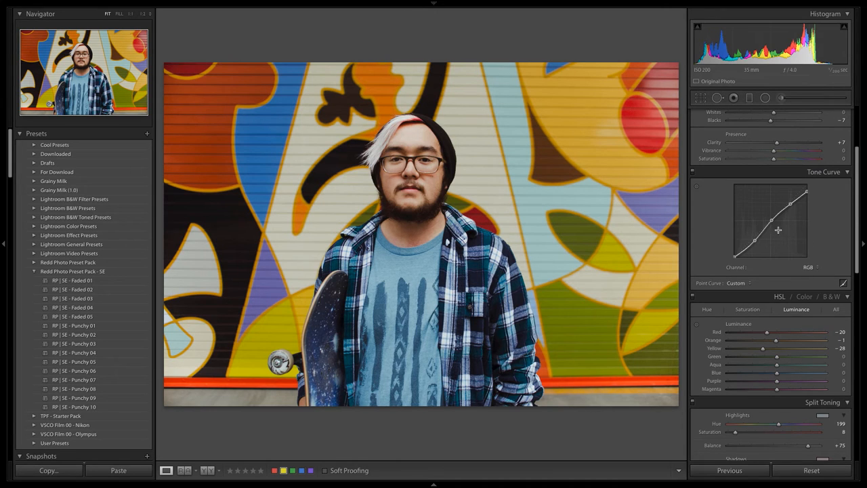
drag(771, 223, 771, 221)
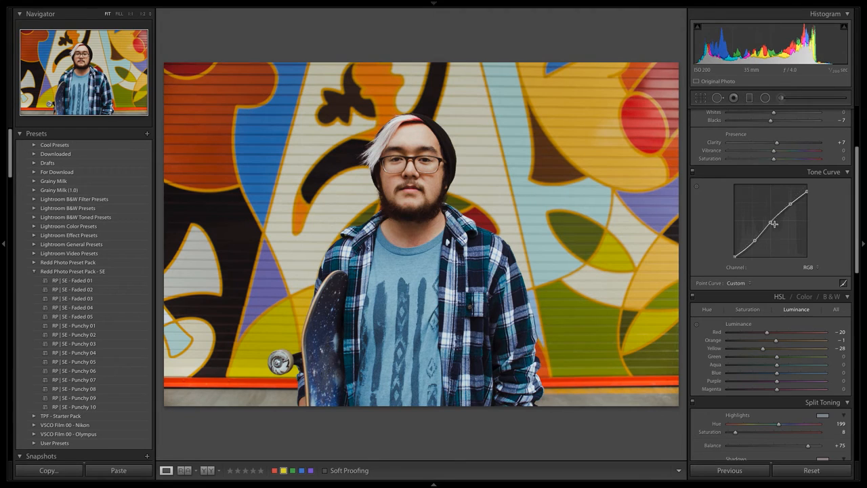
Step: Try Split Toning shadow saturation values, raising it, resetting to zero, then setting a subtle value
scroll(down, 3)
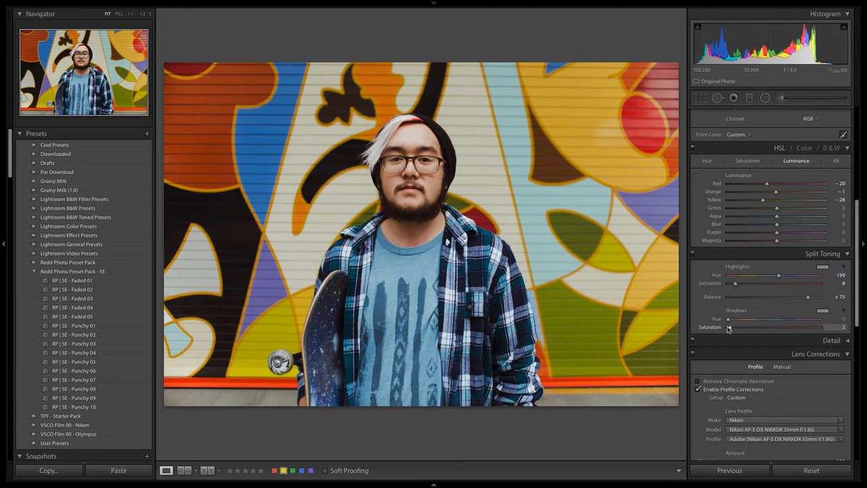
drag(728, 327, 739, 327)
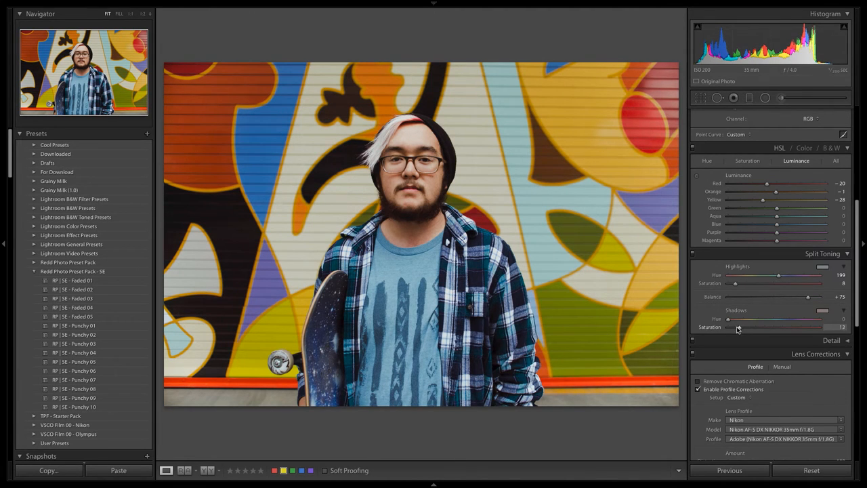
drag(739, 327, 727, 327)
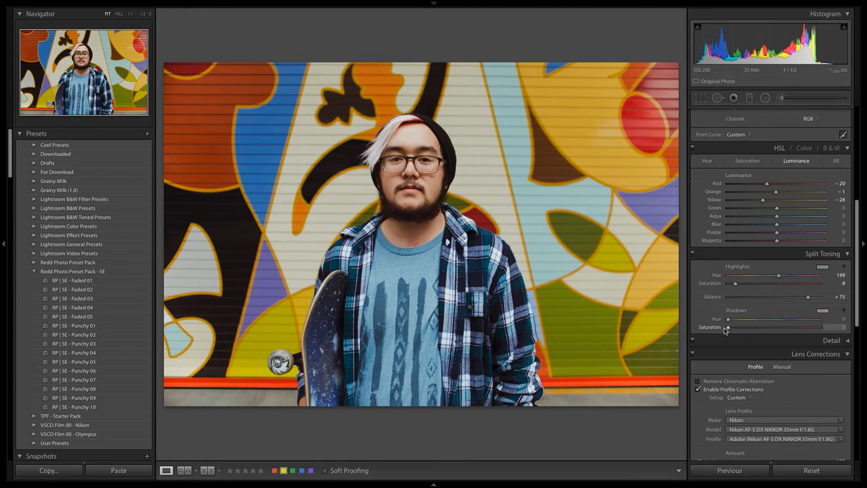
drag(726, 327, 736, 327)
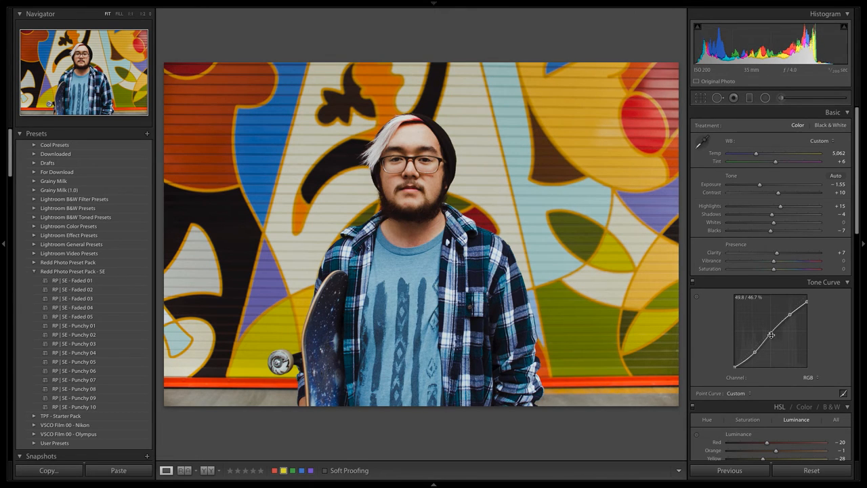
Step: Ease Red luminance to -8 and settle Orange luminance at -6
scroll(down, 3)
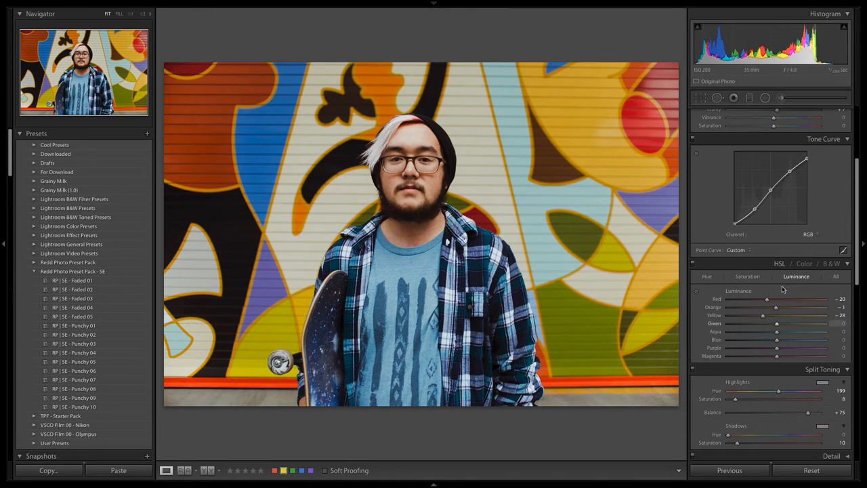
drag(767, 299, 760, 298)
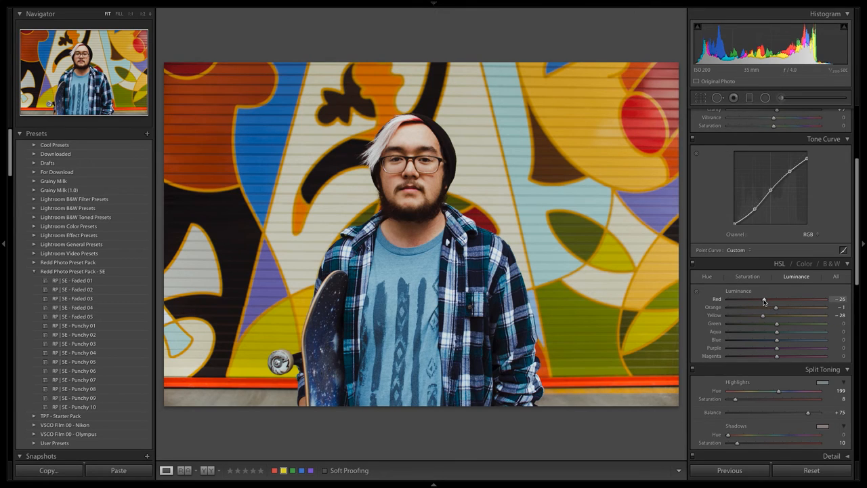
drag(761, 299, 774, 299)
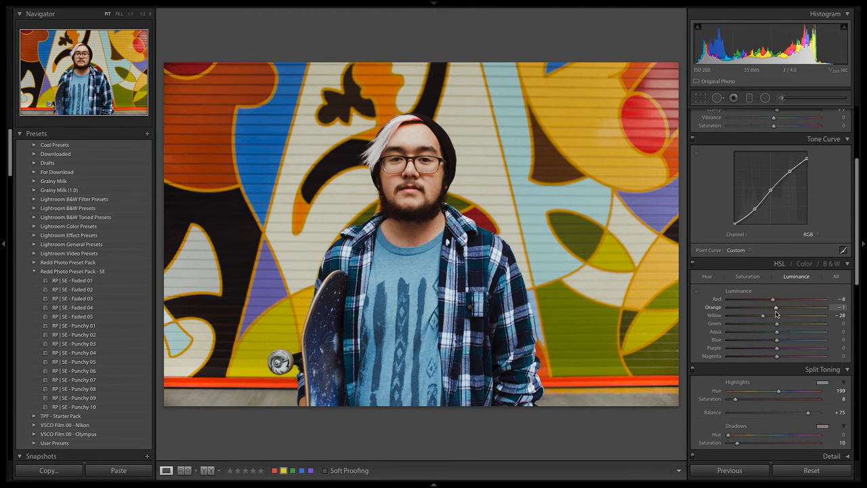
drag(776, 315, 771, 315)
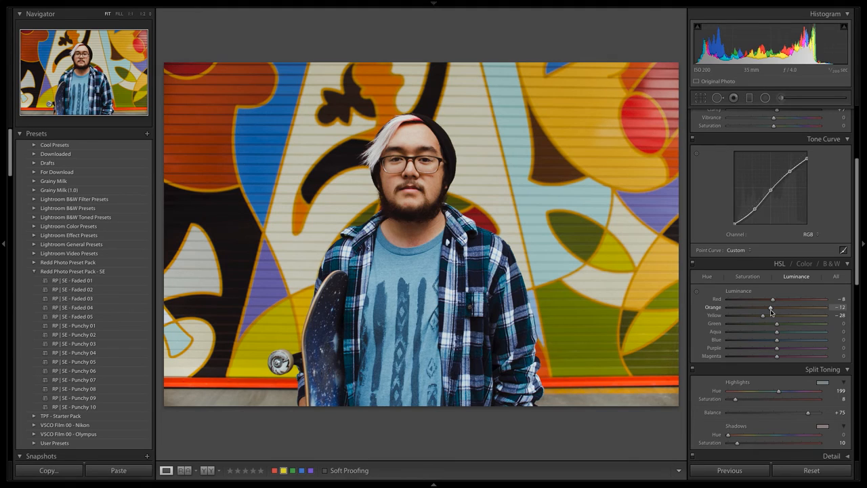
drag(762, 307, 774, 307)
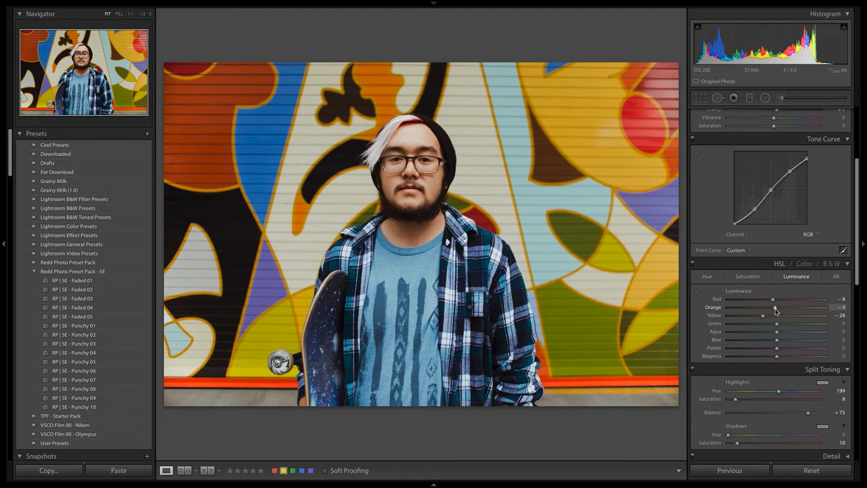
drag(775, 307, 762, 307)
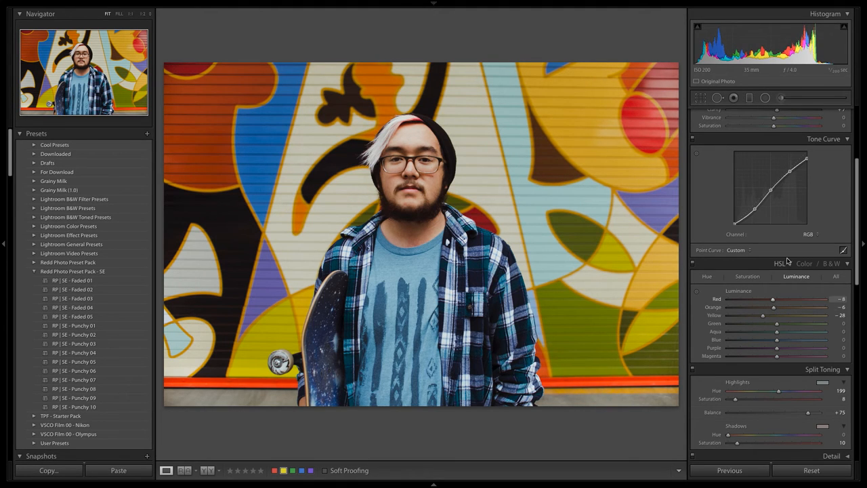
Step: Switch the tone curve to the Blue channel and adjust its upper and lower points
click(808, 278)
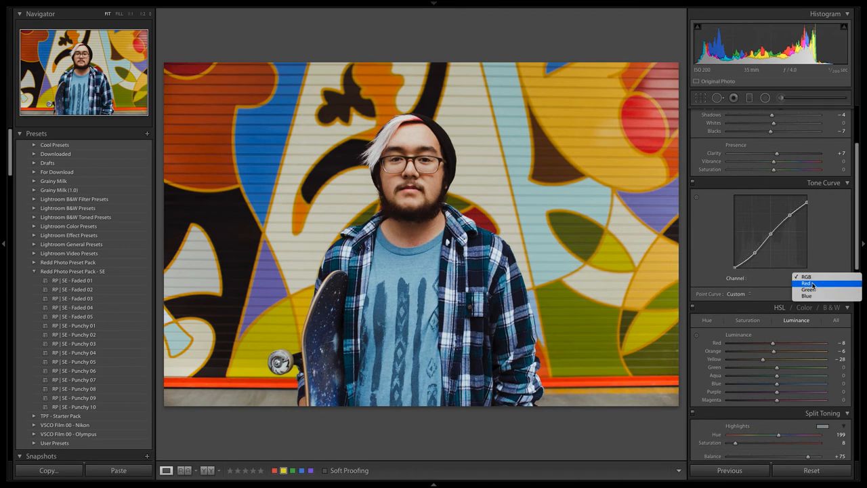
click(807, 296)
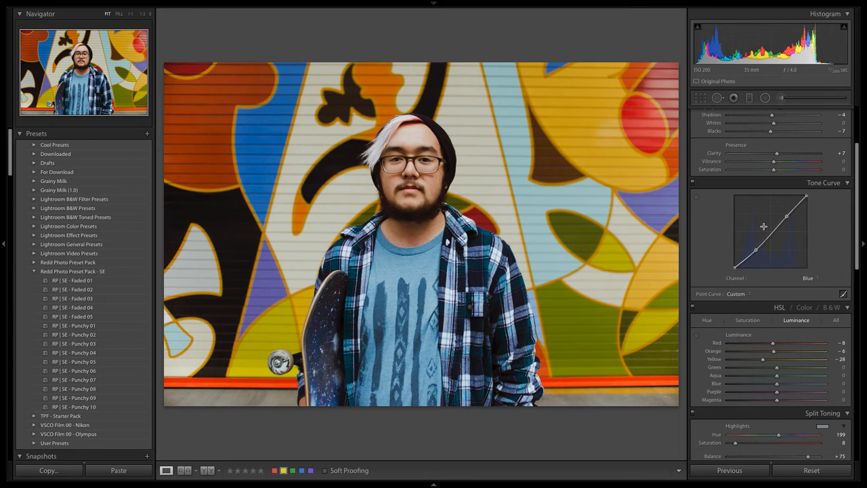
drag(763, 226, 787, 218)
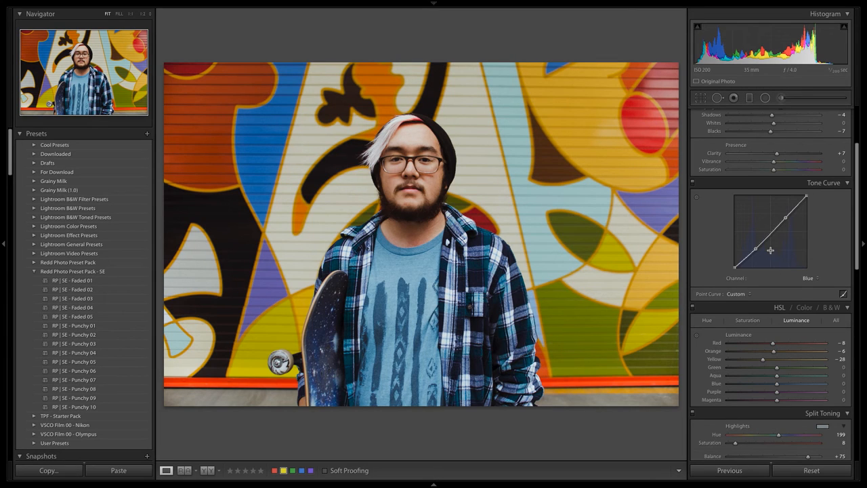
drag(760, 247, 760, 244)
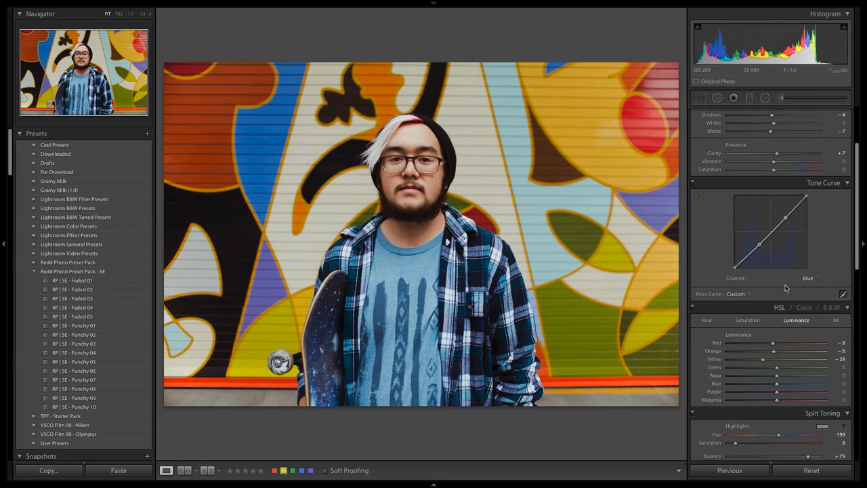
Step: On the RGB curve, reposition the upper highlight point to about 75.7 / 73.3
click(810, 278)
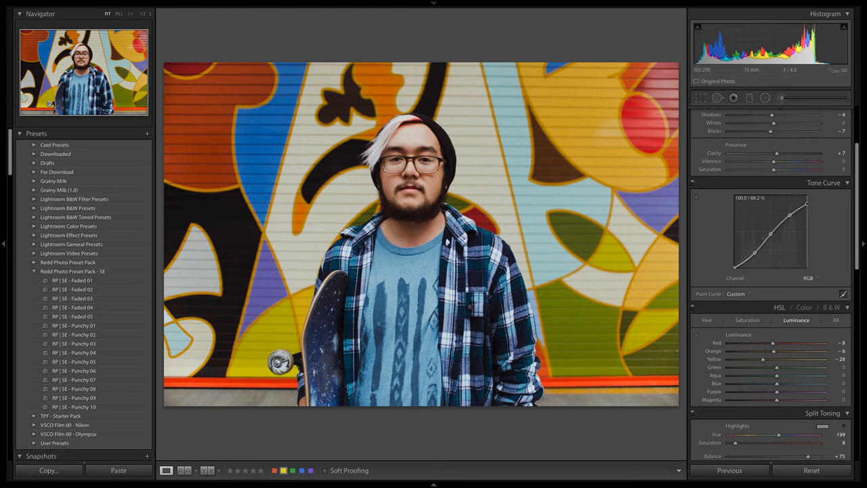
drag(790, 213, 789, 213)
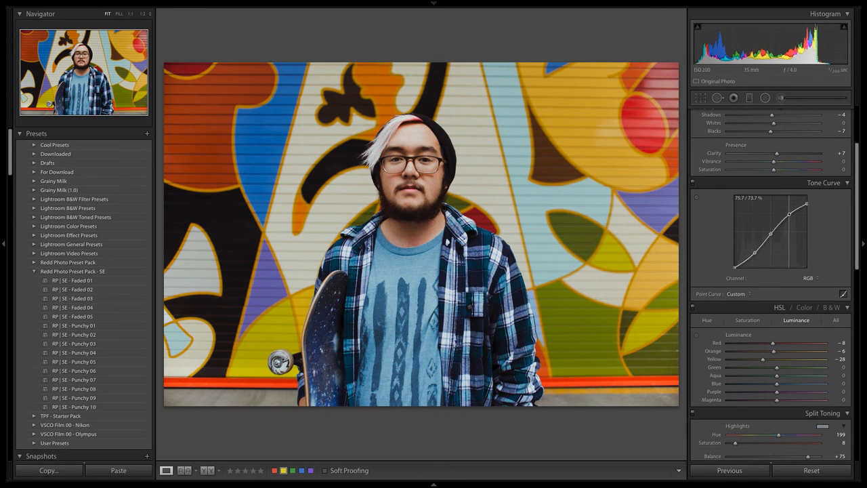
drag(789, 213, 808, 205)
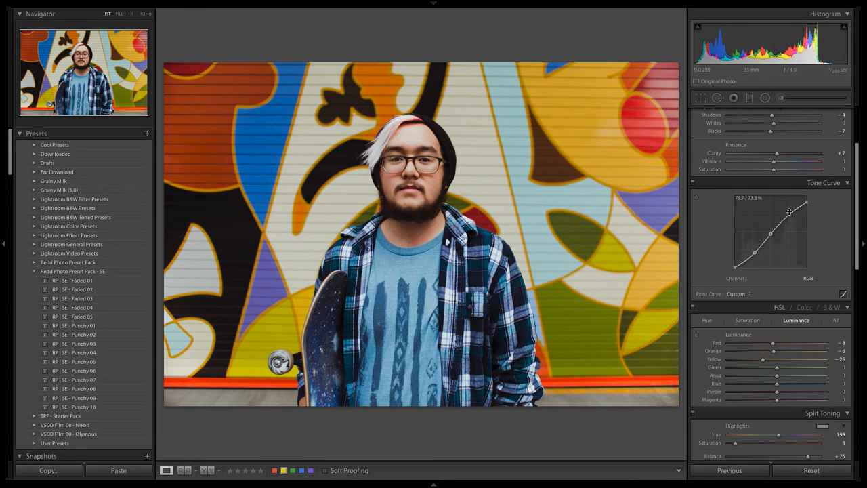
drag(805, 204, 808, 211)
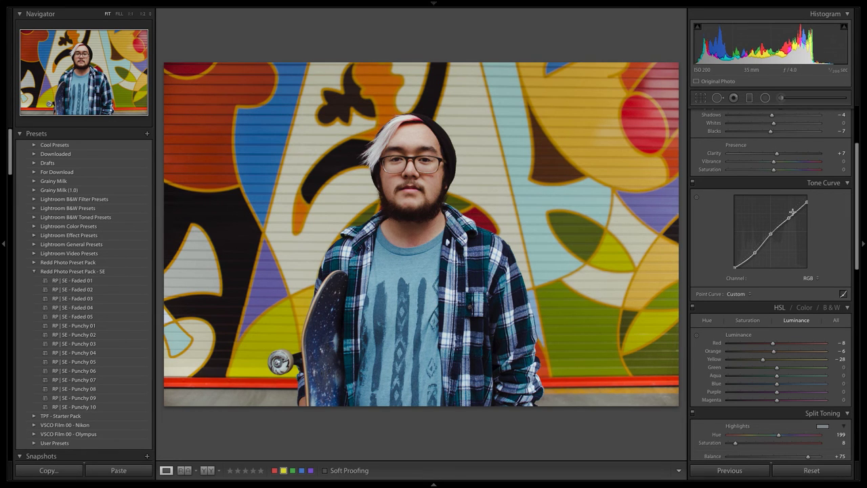
Step: Set Split Toning highlight saturation to 9 and shadow saturation to 12
scroll(down, 3)
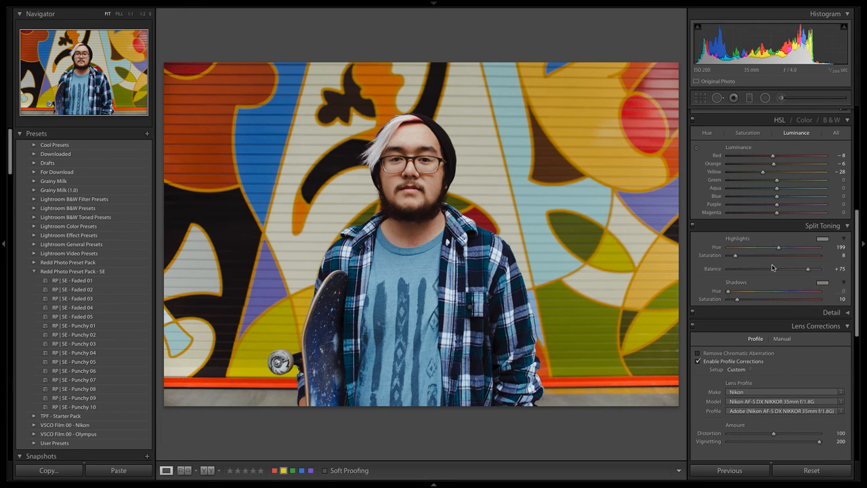
drag(740, 255, 745, 255)
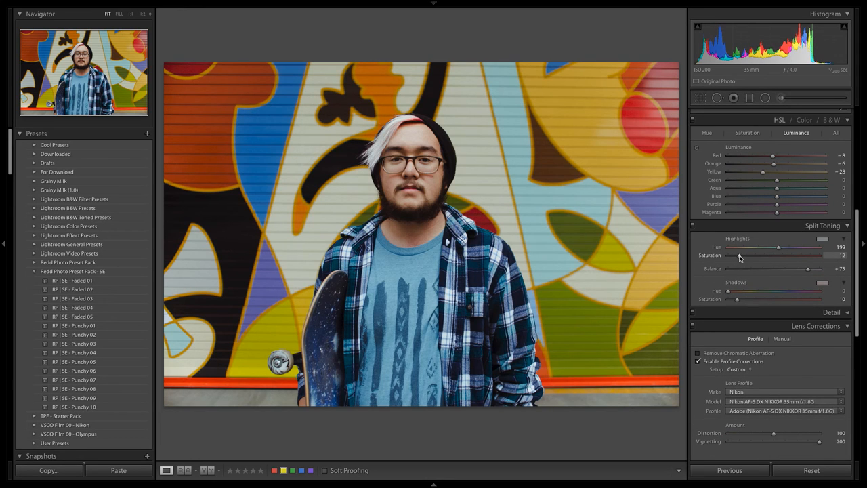
drag(748, 256, 733, 256)
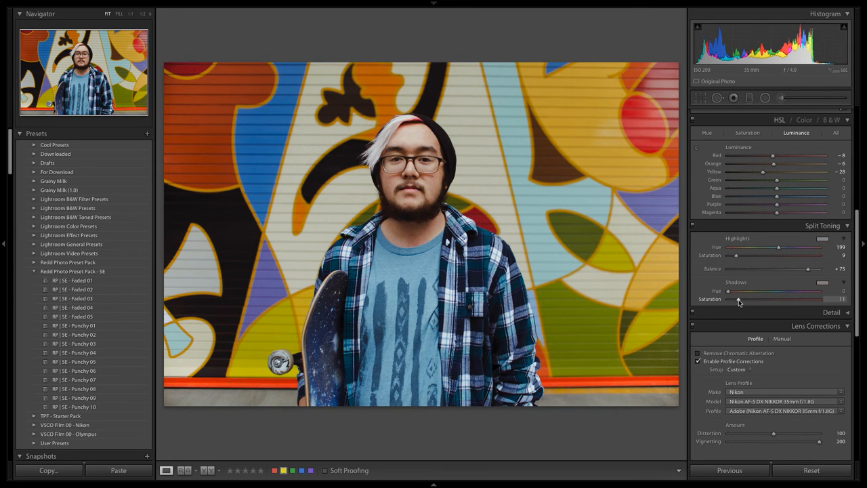
drag(728, 299, 742, 298)
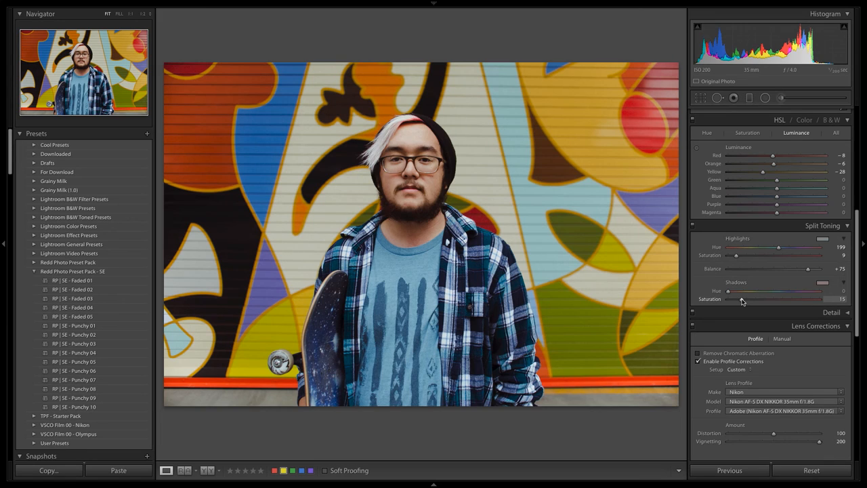
drag(741, 299, 739, 299)
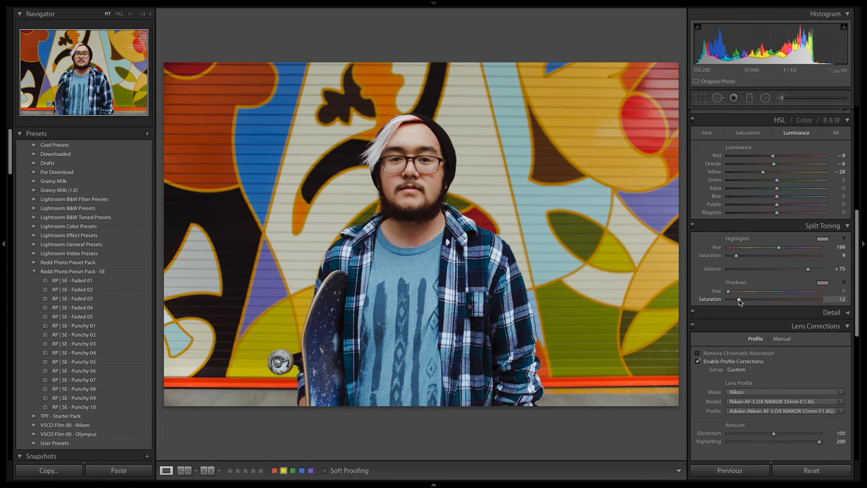
drag(739, 299, 738, 299)
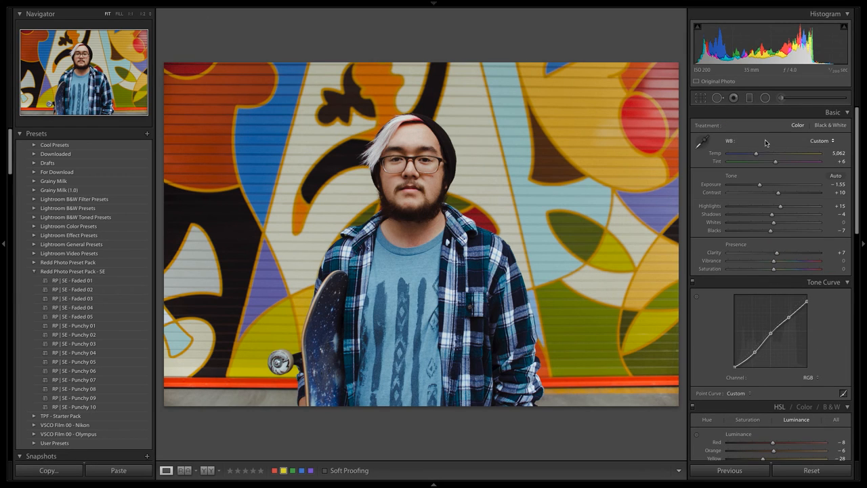
Step: Cool Temp to about 4,937 and set Exposure to -1.60, undoing a trial Blue luminance change
drag(757, 153, 760, 154)
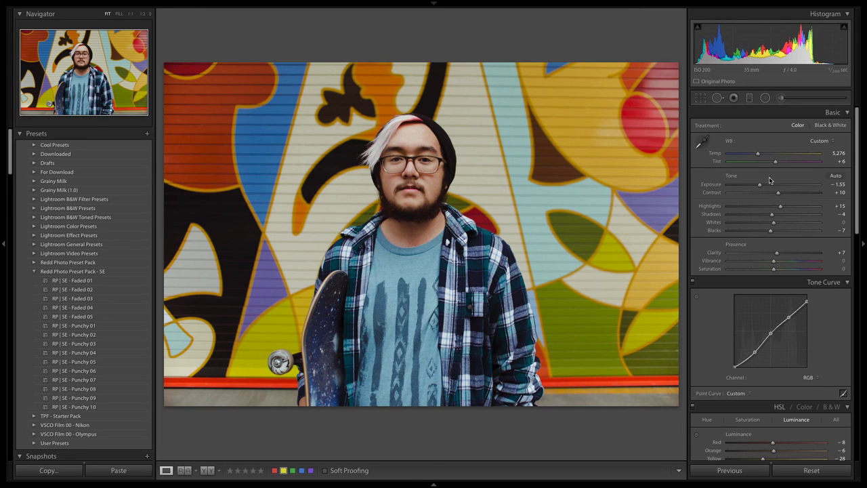
mouse_move(764, 180)
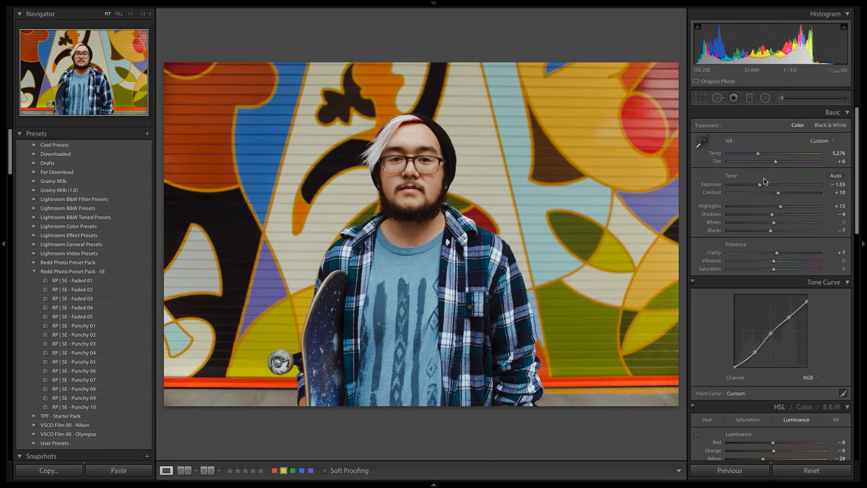
scroll(down, 3)
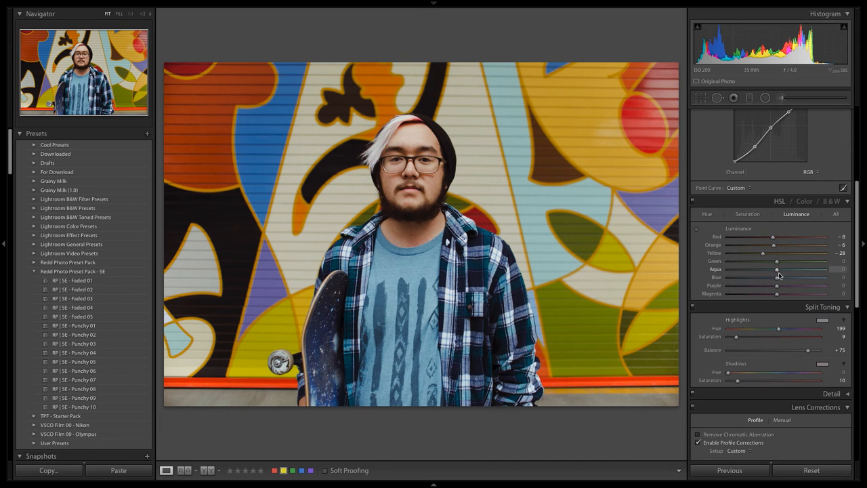
drag(776, 277, 785, 277)
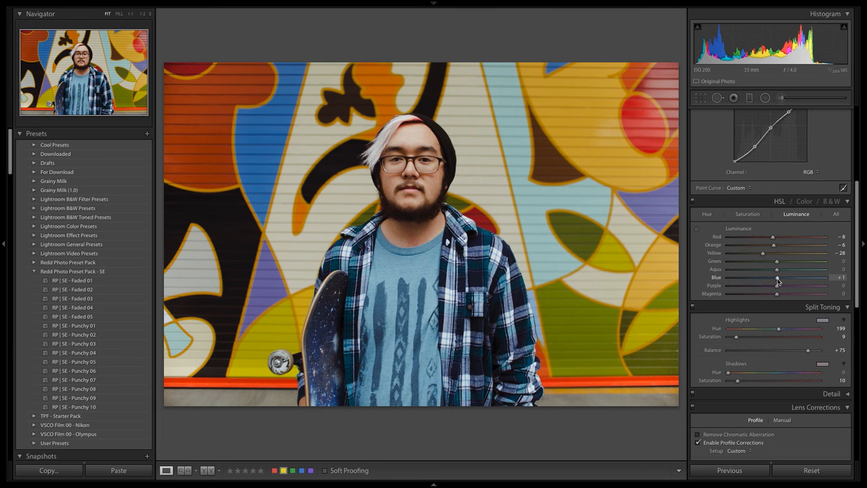
key(ctrl+z)
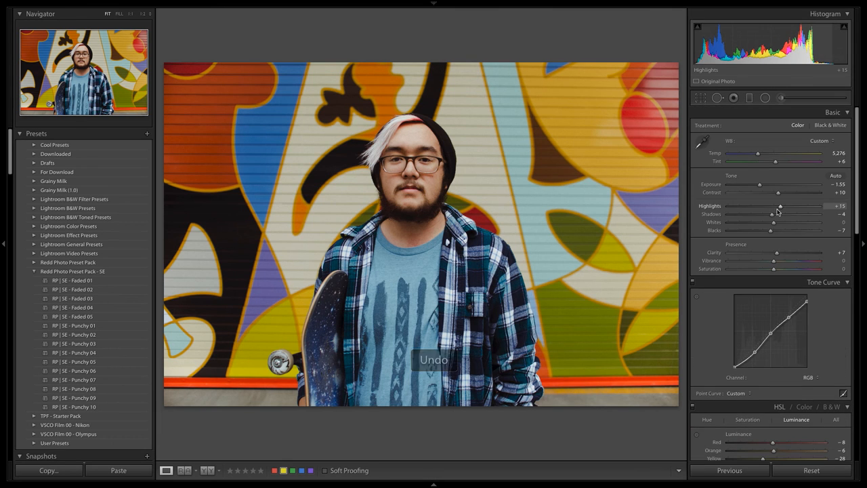
drag(759, 184, 760, 184)
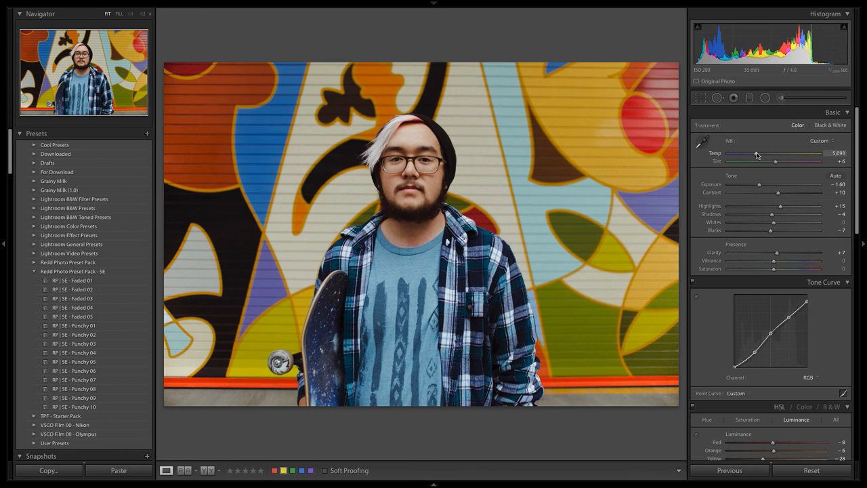
drag(779, 157, 755, 157)
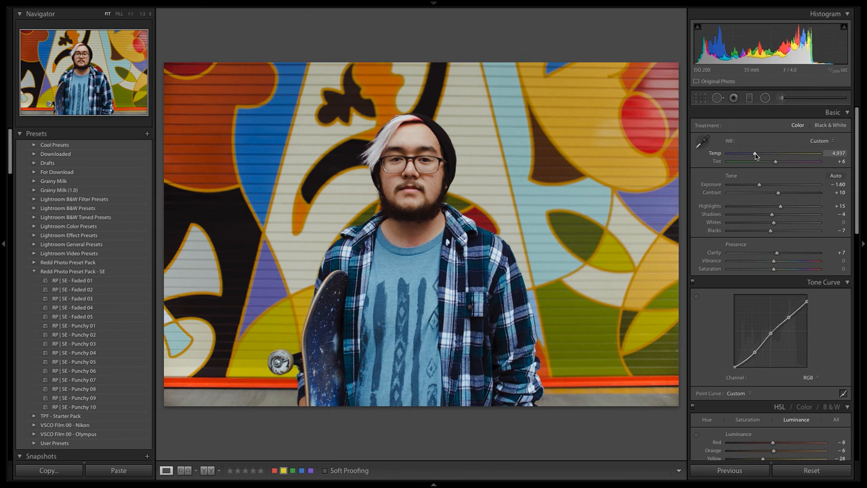